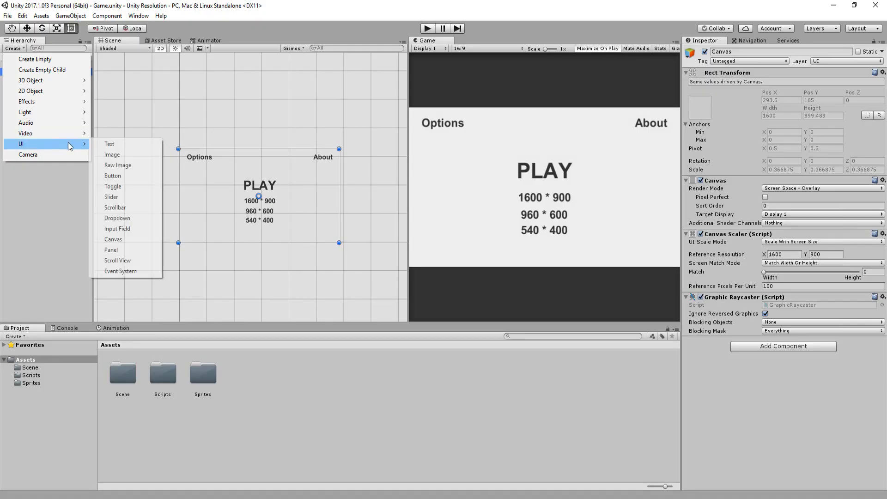
mouse_move(110, 249)
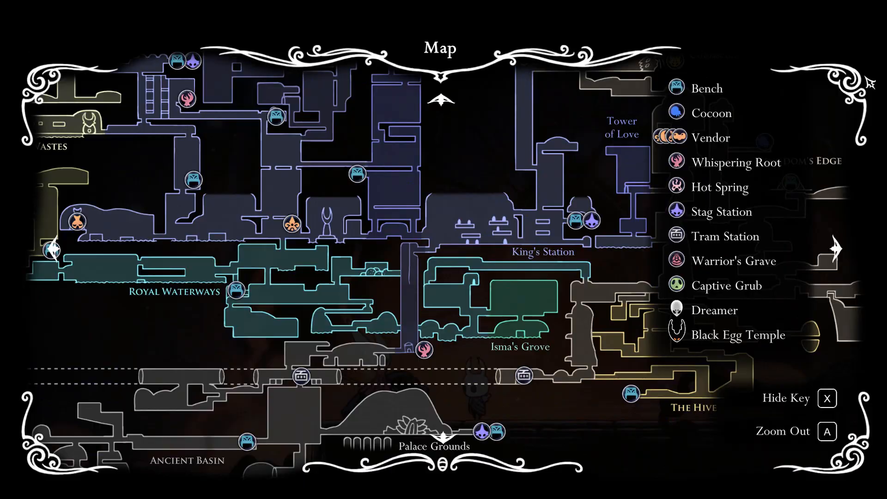
Step: Switch to the empty Game scene that contains only the Main Camera
key("a")
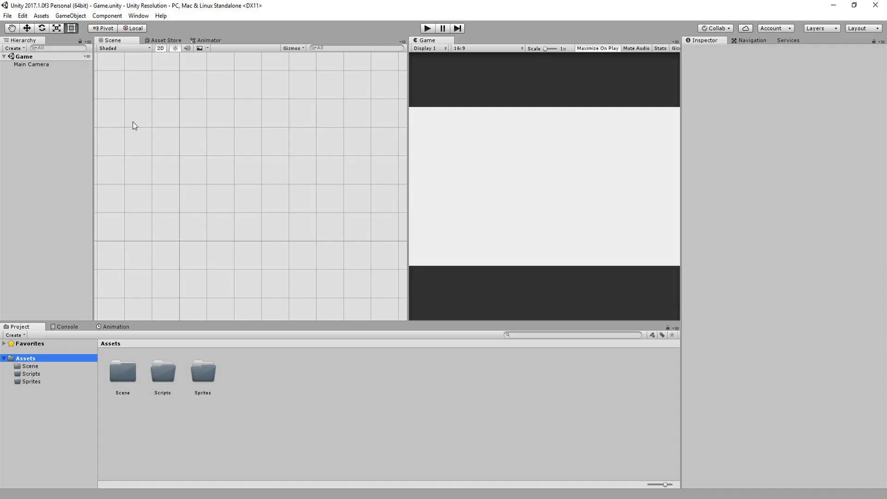
Step: Add a UI Canvas (with its EventSystem) to the scene and select it for inspection
left_click(14, 47)
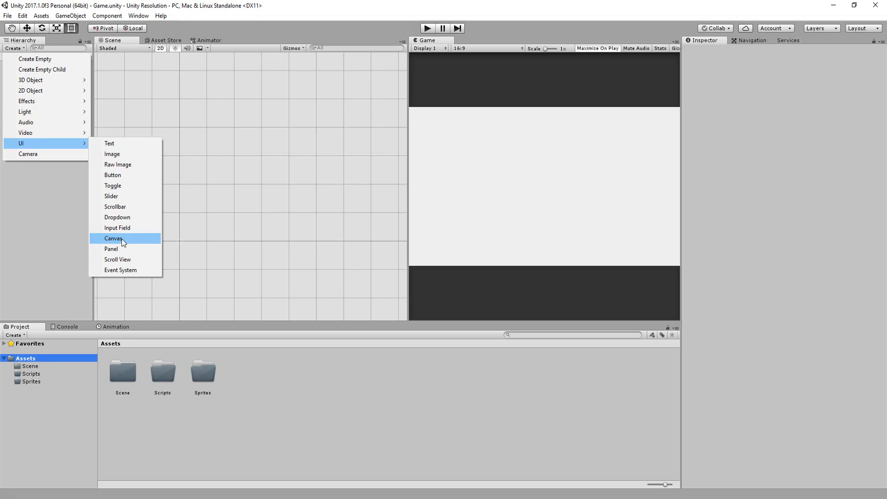
left_click(112, 239)
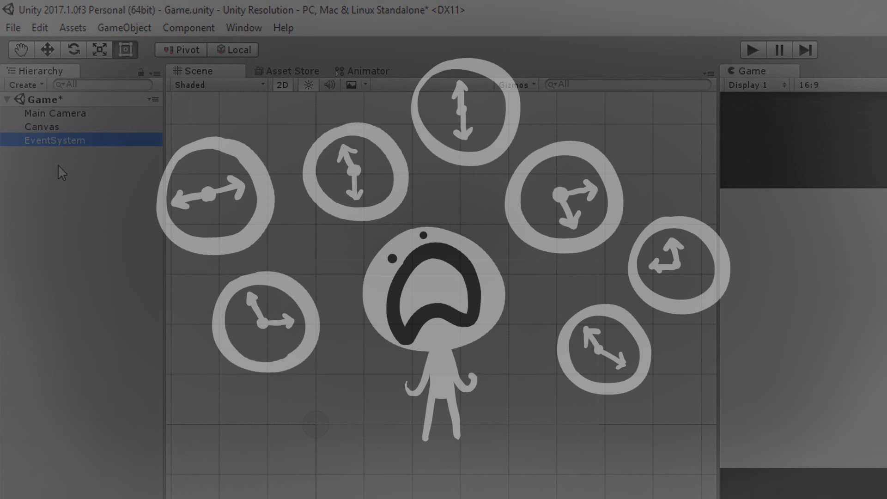
left_click(41, 127)
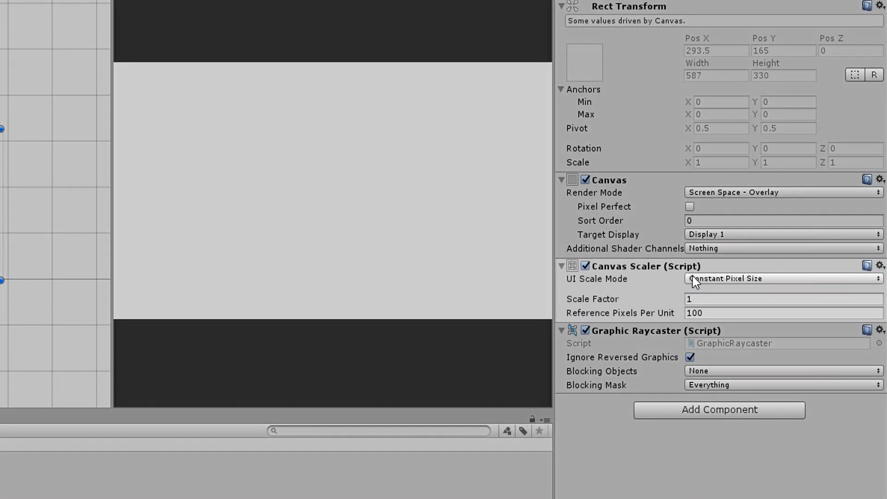
Step: Set the Canvas Scaler to Scale With Screen Size with a 1600 x 900 reference resolution
left_click(782, 278)
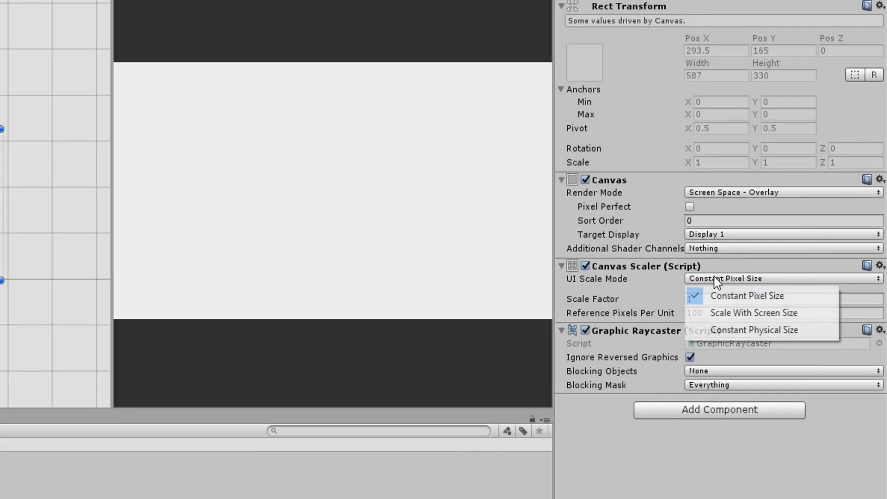
left_click(754, 312)
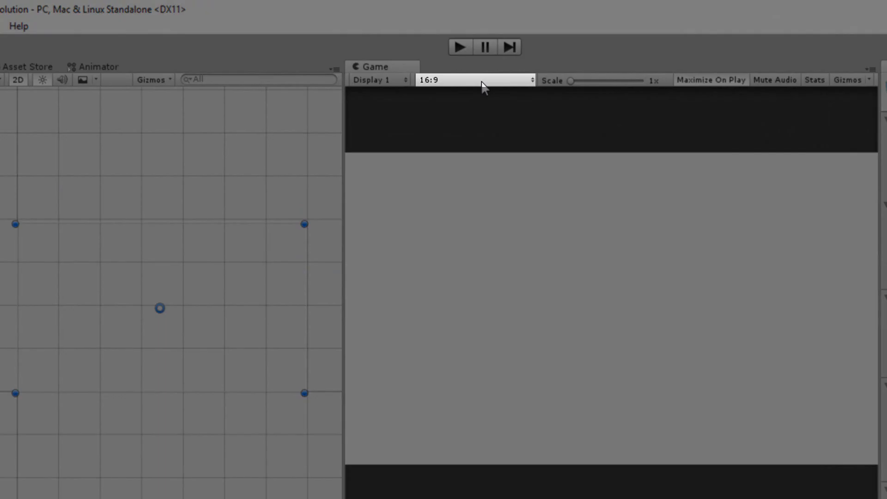
left_click(474, 79)
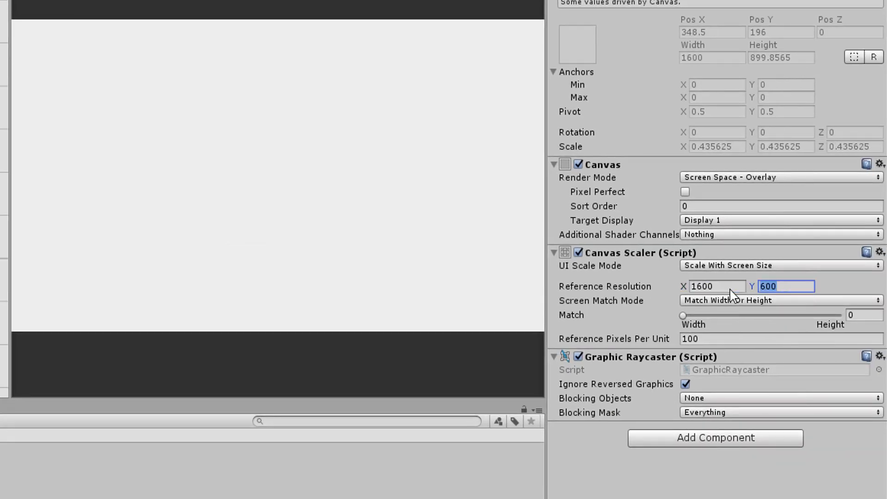
type("900")
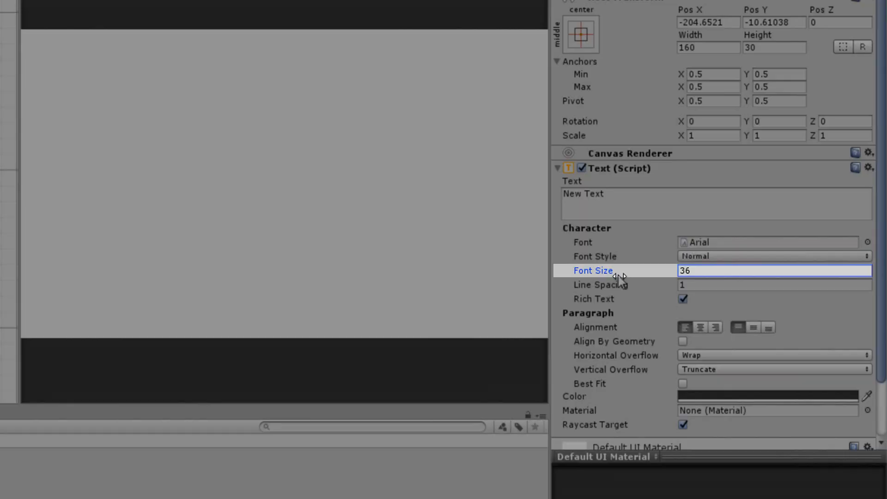
Step: Give the Text element font size 83, enlarge its box, and set its content to HEALTH
type("83")
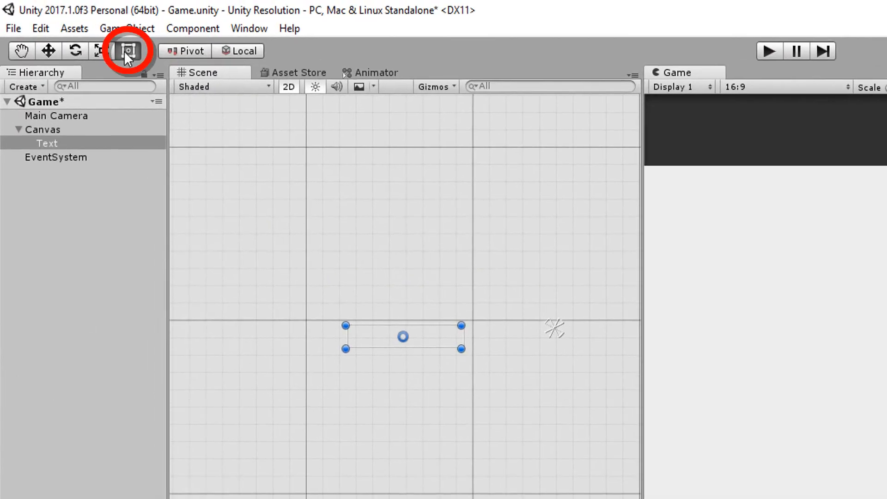
left_click(128, 50)
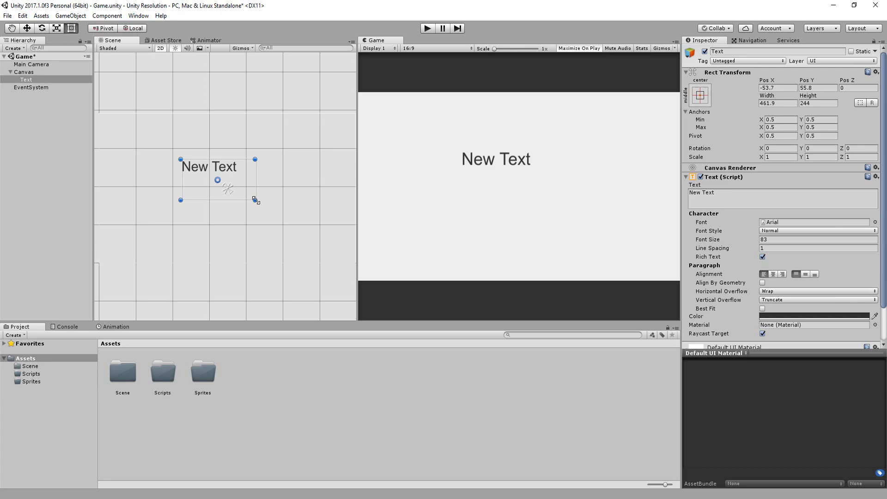
left_click_drag(256, 200, 285, 216)
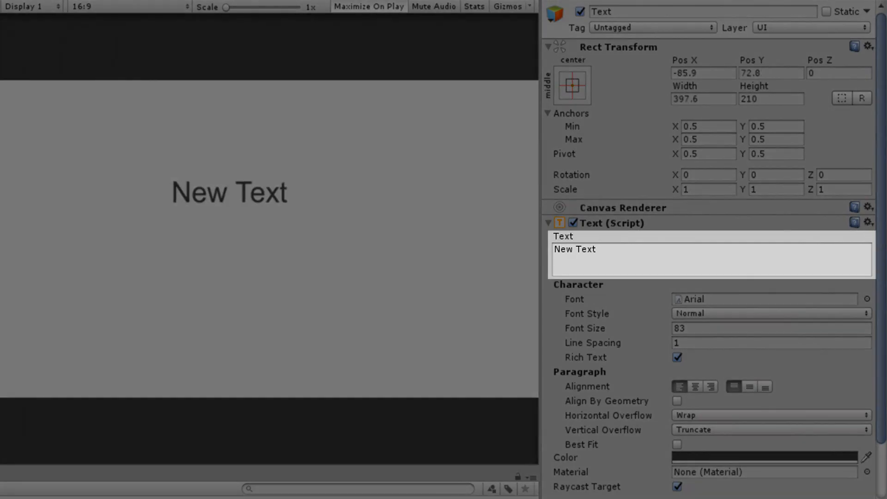
type("HEALTH")
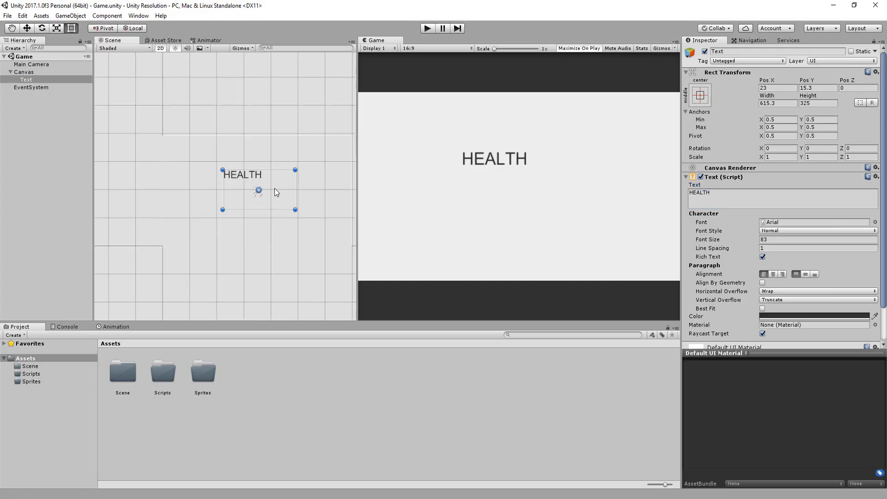
Step: Move the HEALTH text toward the top-left and preview it at 5:4 and 16:9
left_click_drag(259, 190, 198, 155)
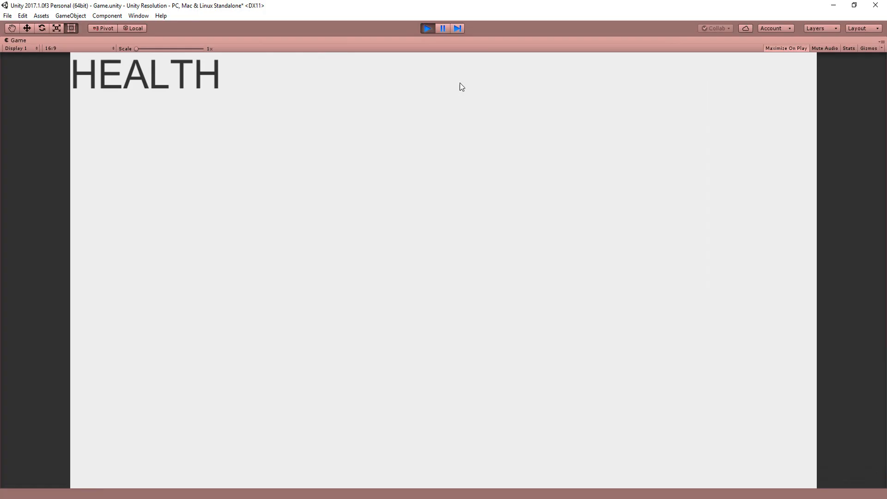
mouse_move(452, 86)
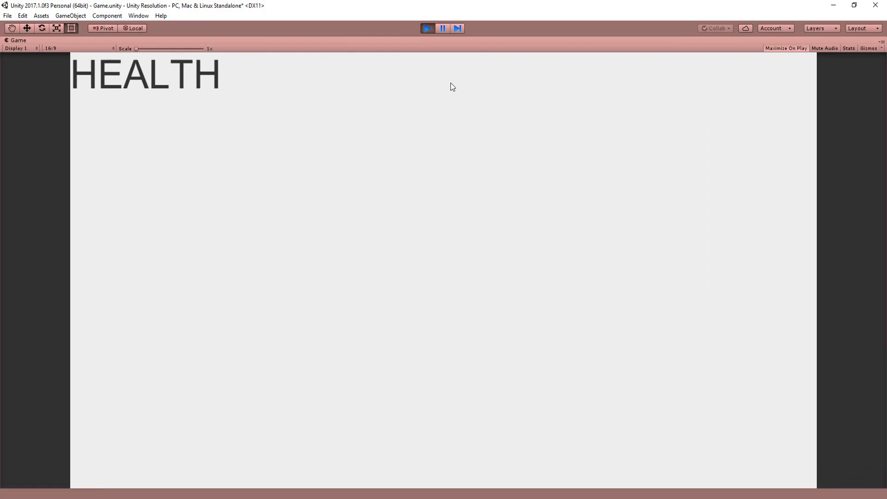
mouse_move(393, 87)
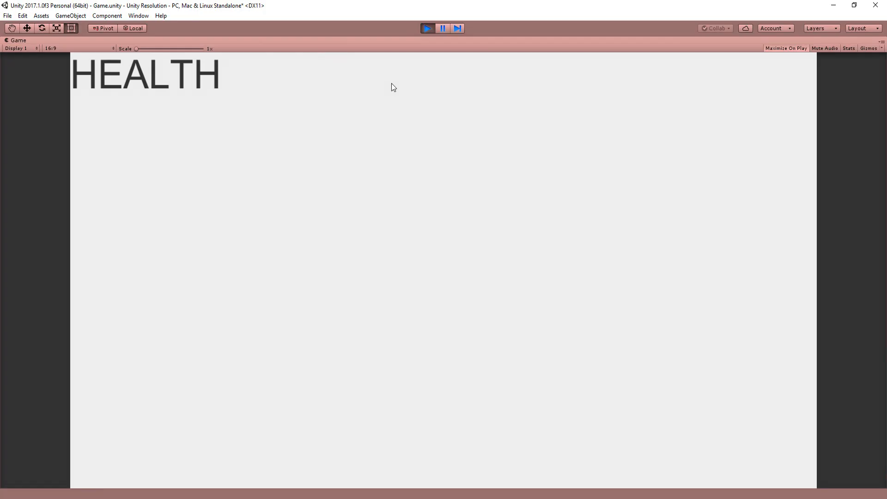
left_click(80, 48)
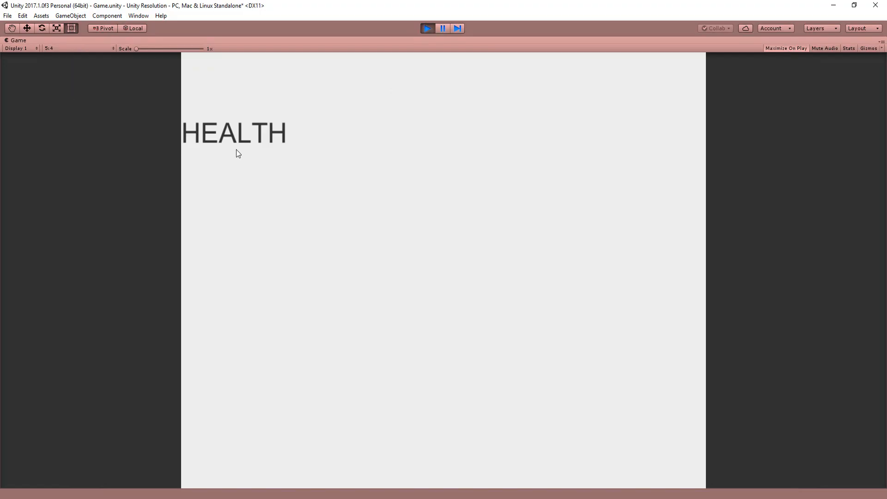
mouse_move(231, 163)
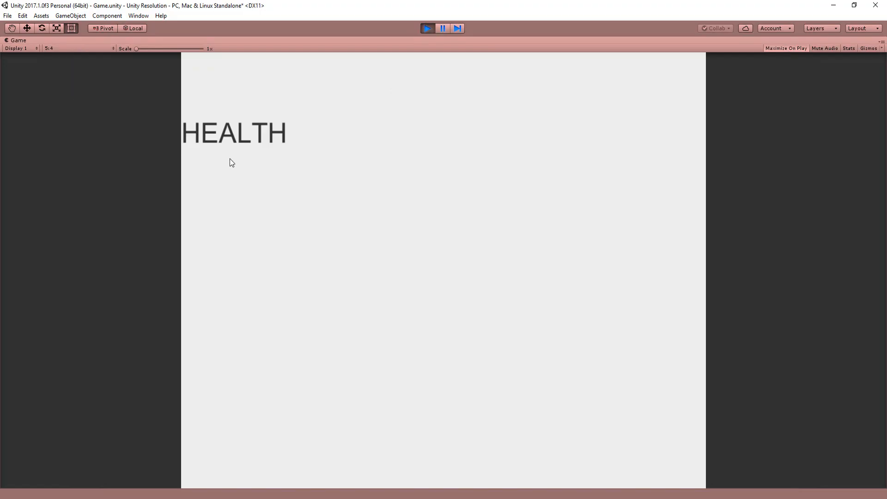
left_click(79, 48)
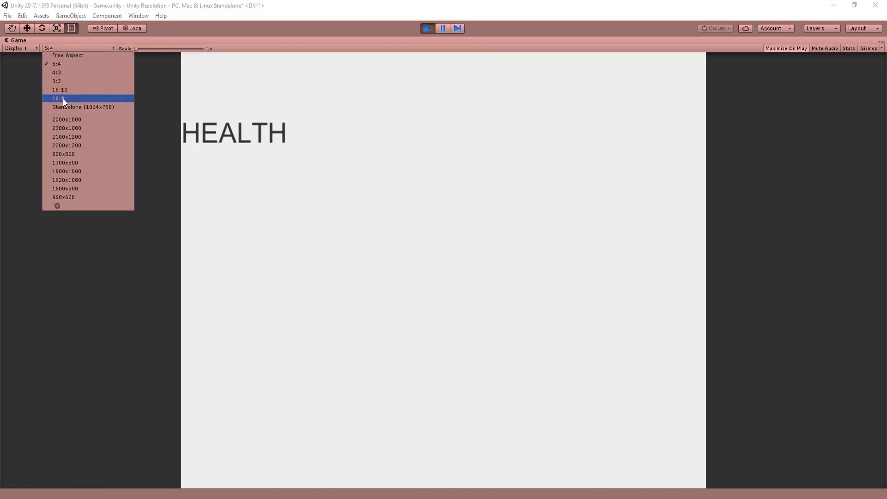
left_click(59, 99)
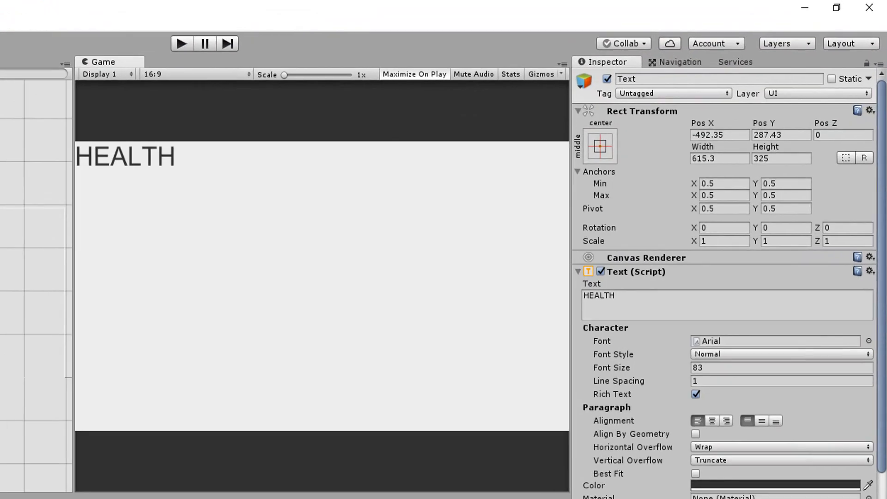
Step: Anchor the HEALTH text to the canvas's top-left corner and check it at another aspect ratio
left_click(593, 148)
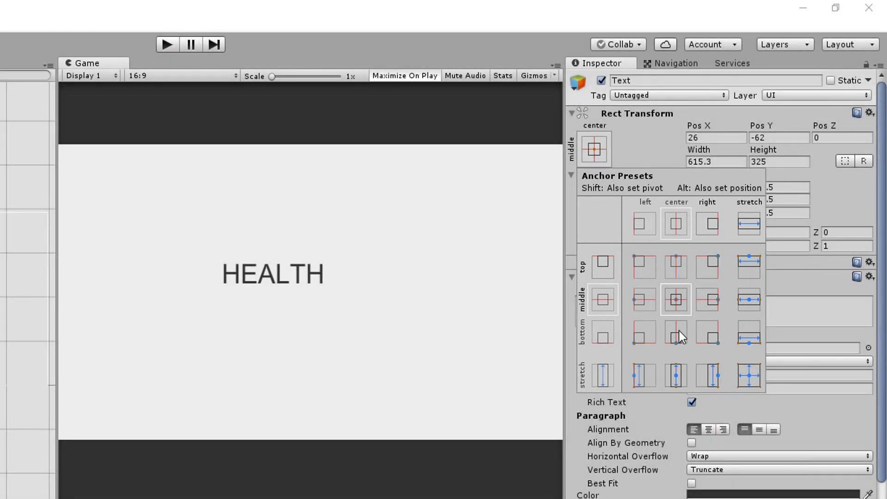
mouse_move(651, 274)
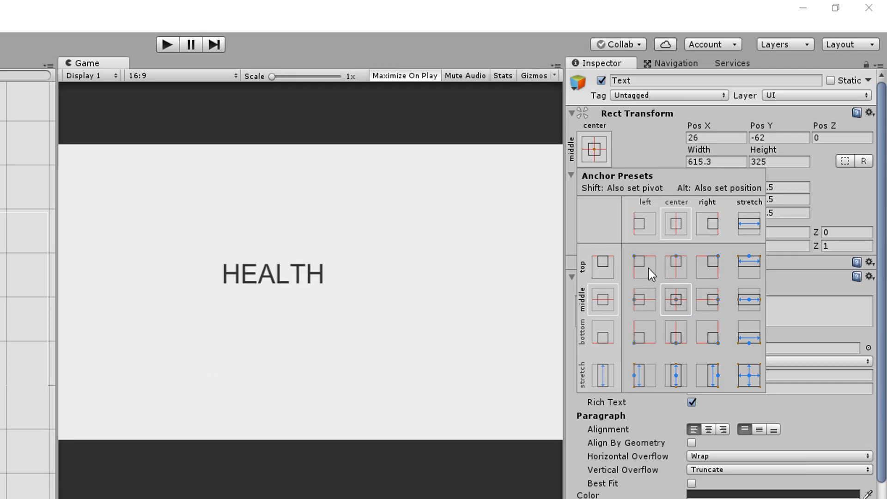
left_click(643, 266)
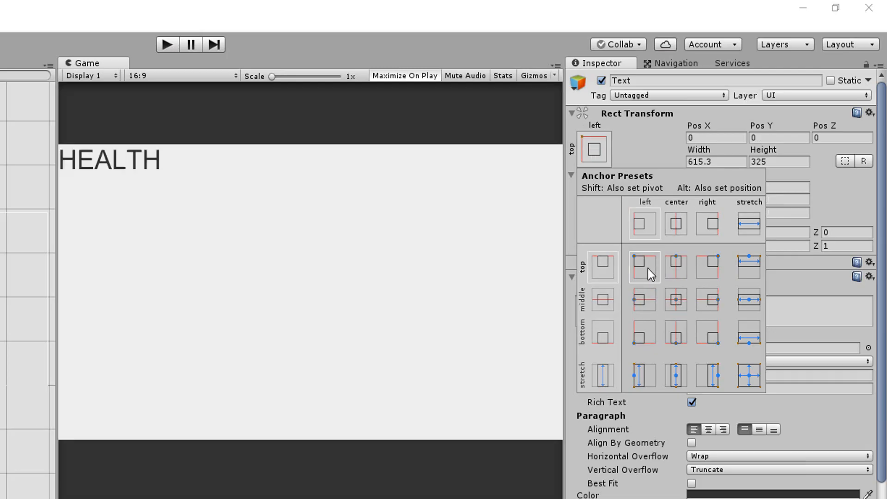
left_click(643, 266)
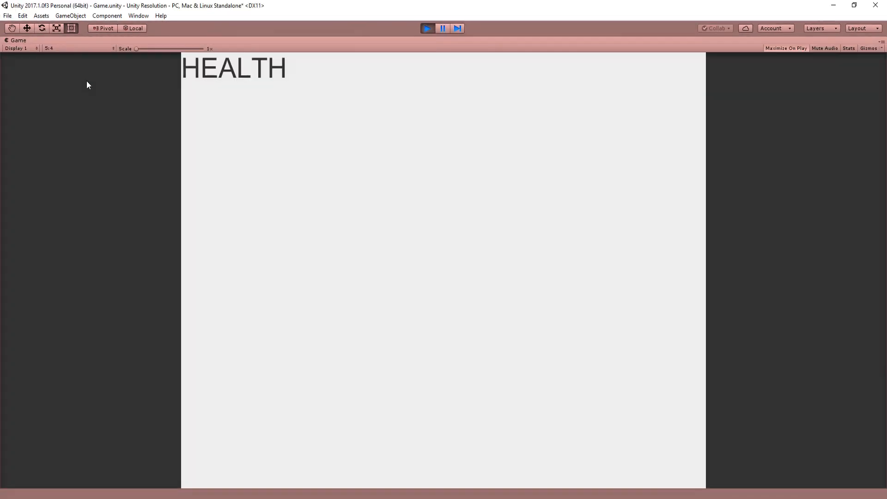
mouse_move(73, 53)
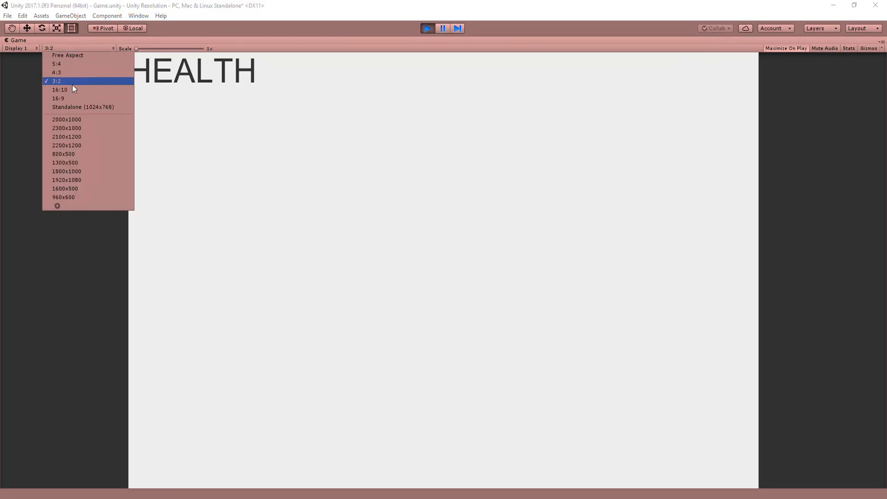
left_click(59, 90)
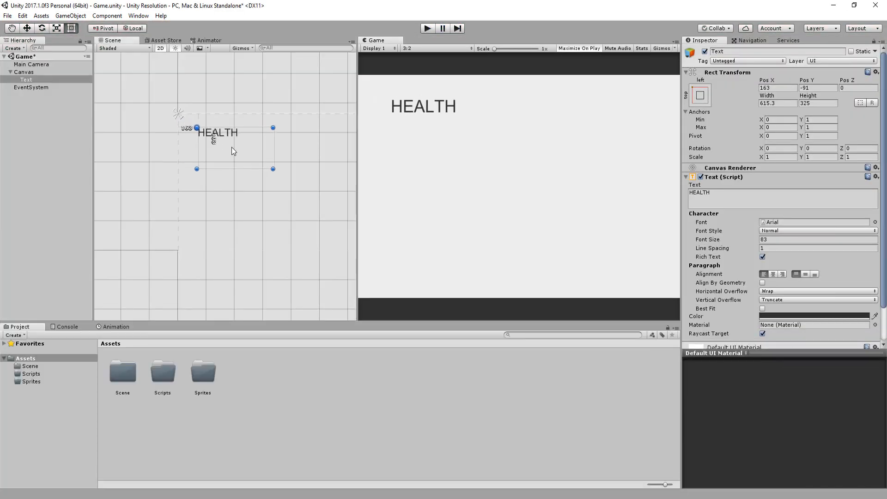
Step: Nudge the HEALTH text inward from the corner and open the HealthDisplay script for editing
left_click_drag(217, 132, 221, 136)
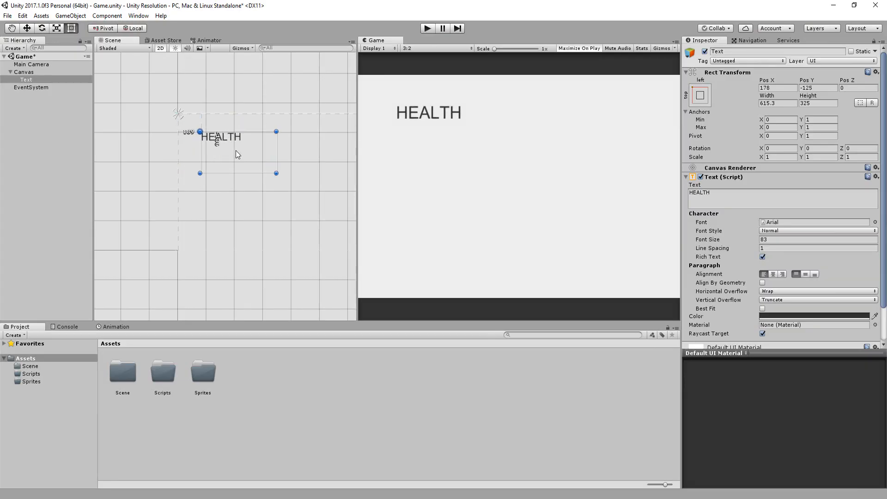
left_click_drag(221, 136, 220, 129)
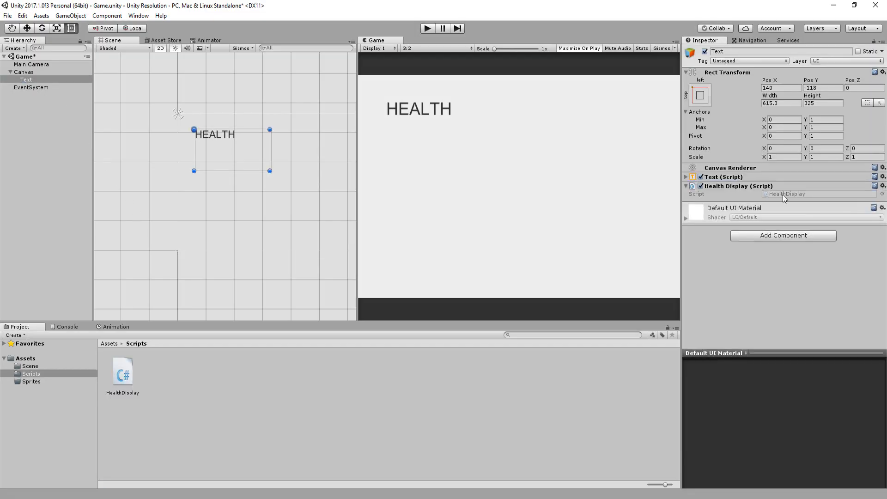
left_click(122, 371)
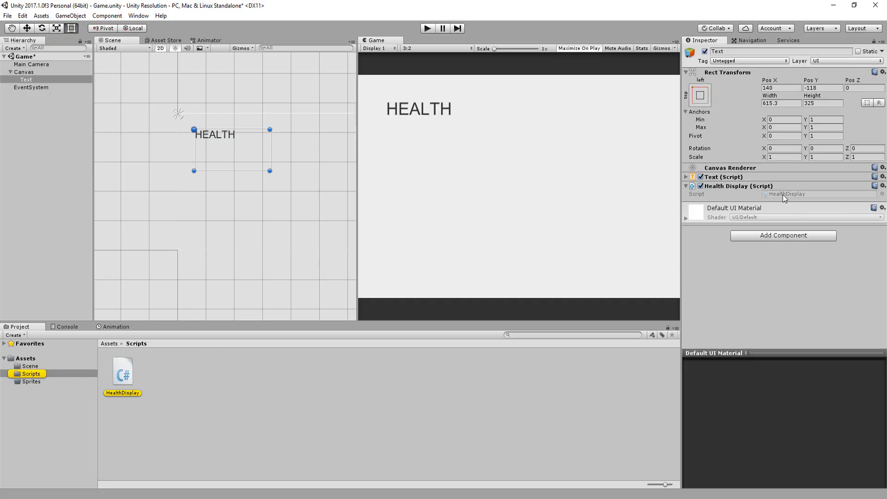
double_click(122, 371)
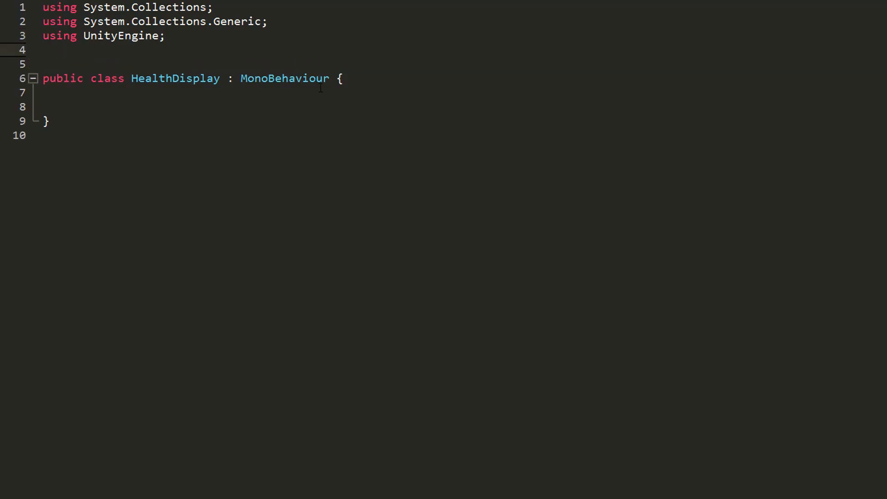
Step: Add using UnityEngine.UI, a private int health = 5, and a public Text healthText field
type("using UnityEngine.UI;")
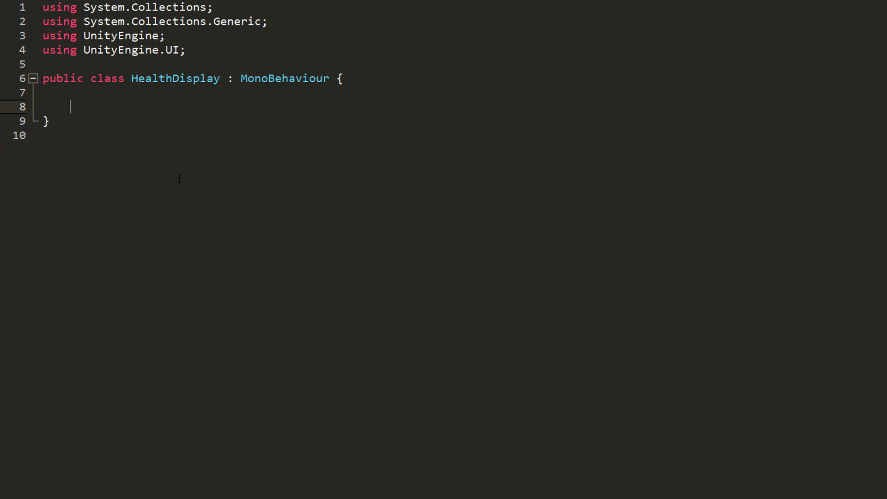
type("publi")
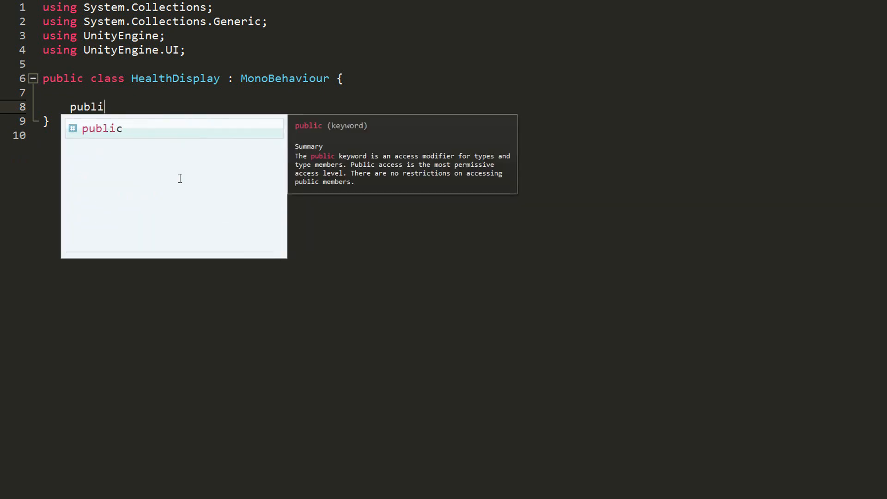
type("rivate int health = 5")
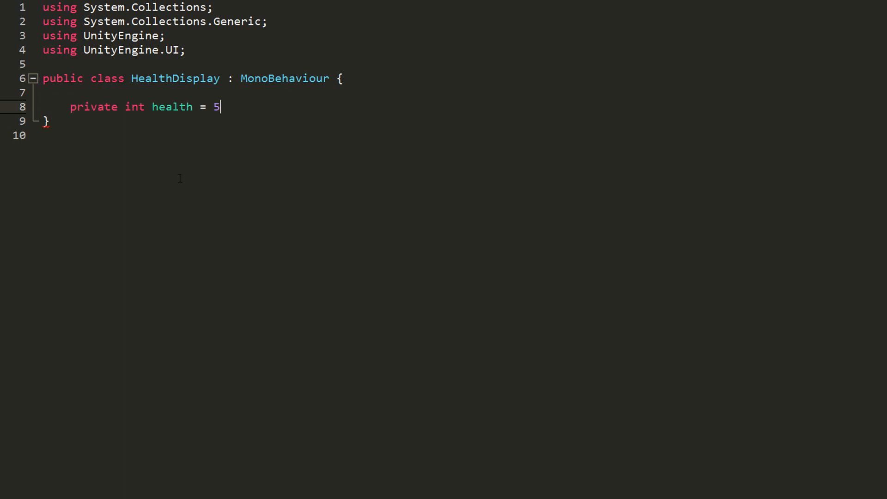
type(";")
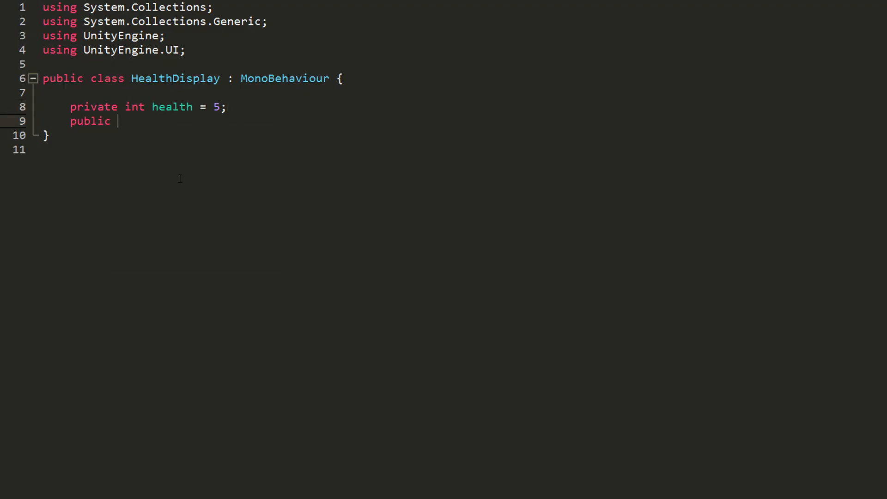
type("Text health")
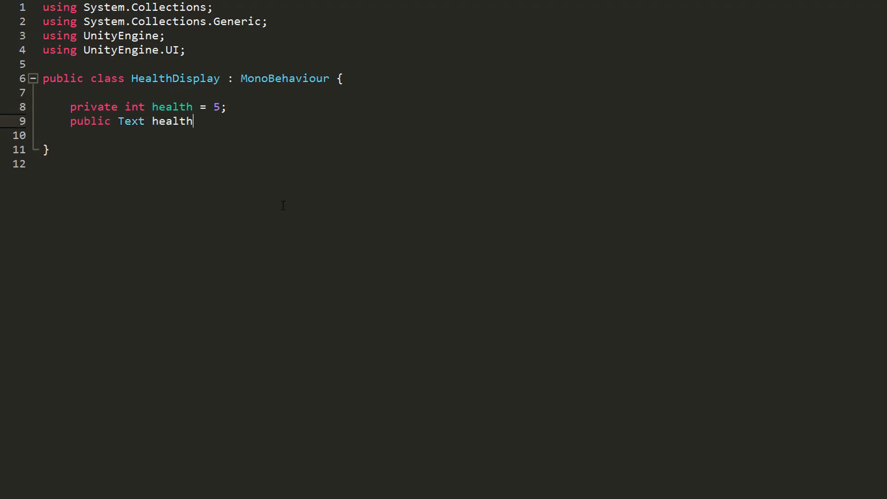
type("Text;")
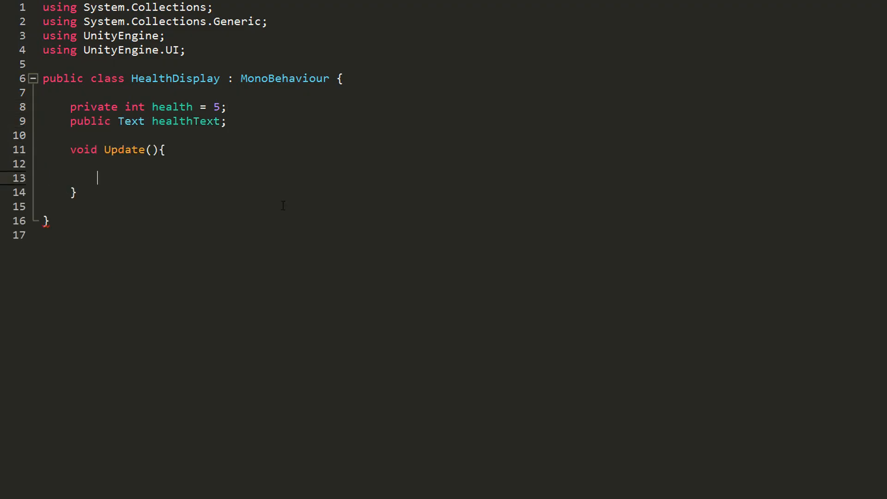
Step: In Update, show "HEALTH : " plus health and decrement health when Space is pressed
type("healthText.")
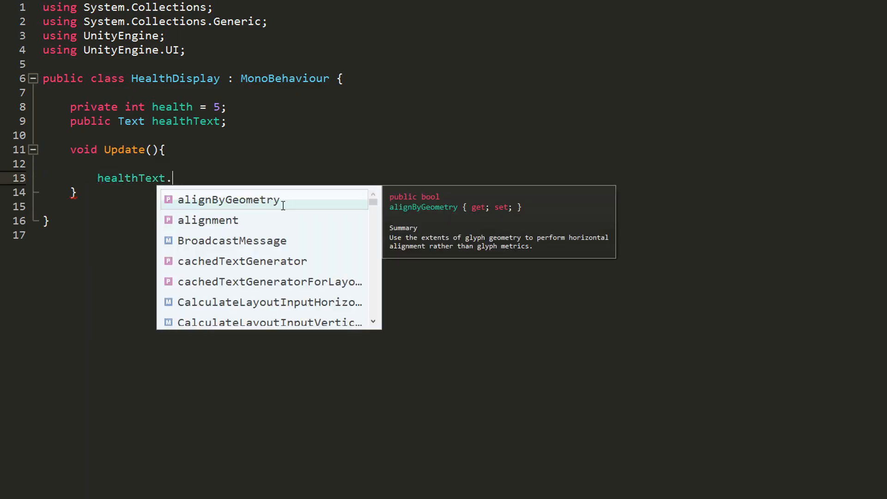
type("text = \"HEALTH")
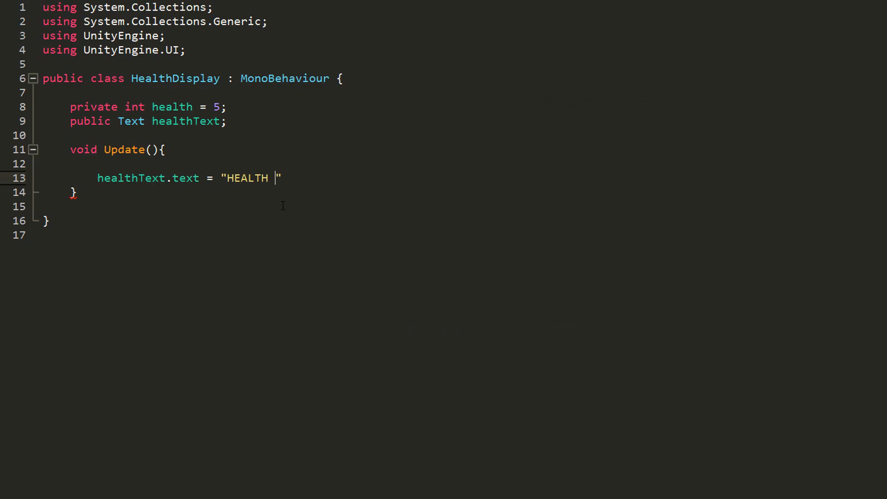
type(": \" + health;")
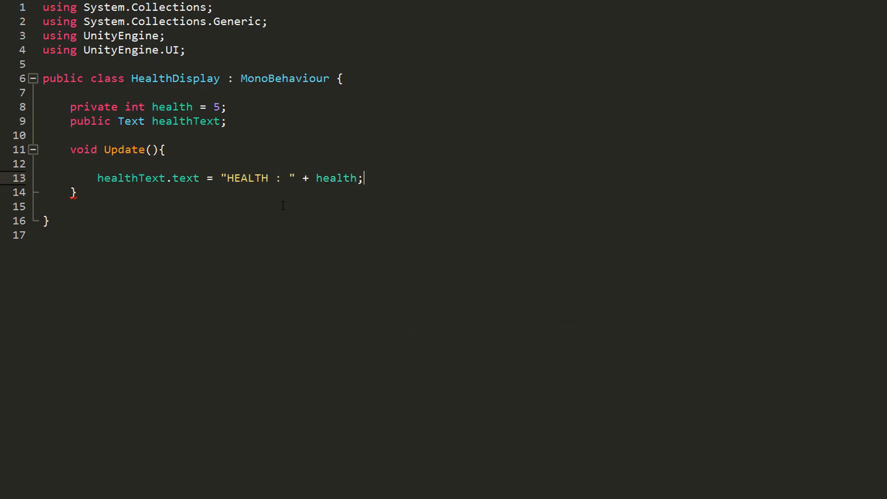
type("if(Input.GetKeyDown(KeyCode.Space)){")
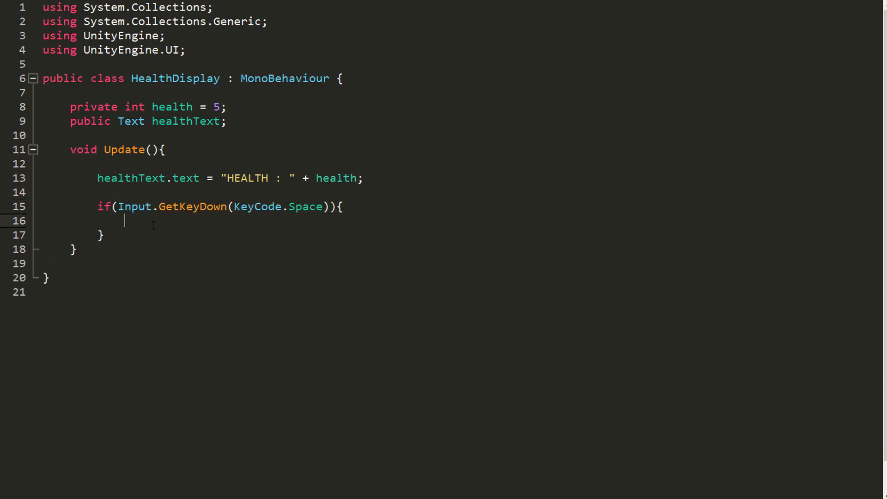
type("health--;")
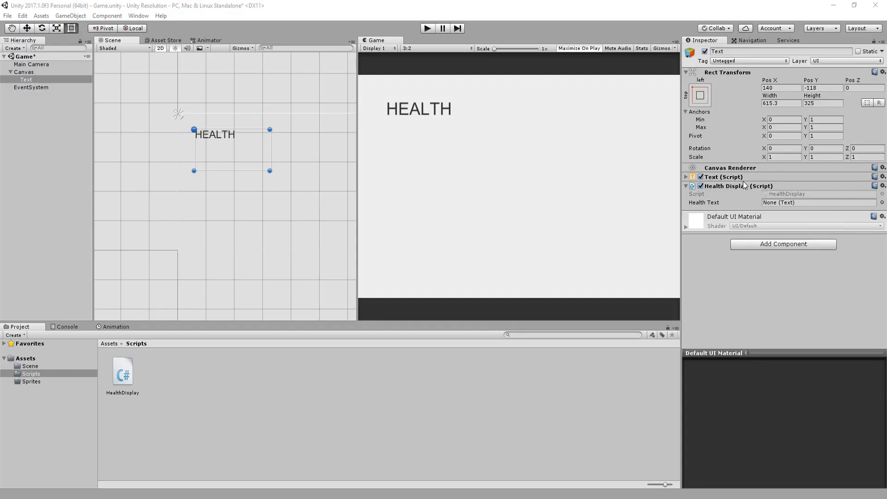
Step: Play-test the HEALTH : 5 display at widescreen, then make the text line use health.ToString()
left_click(817, 202)
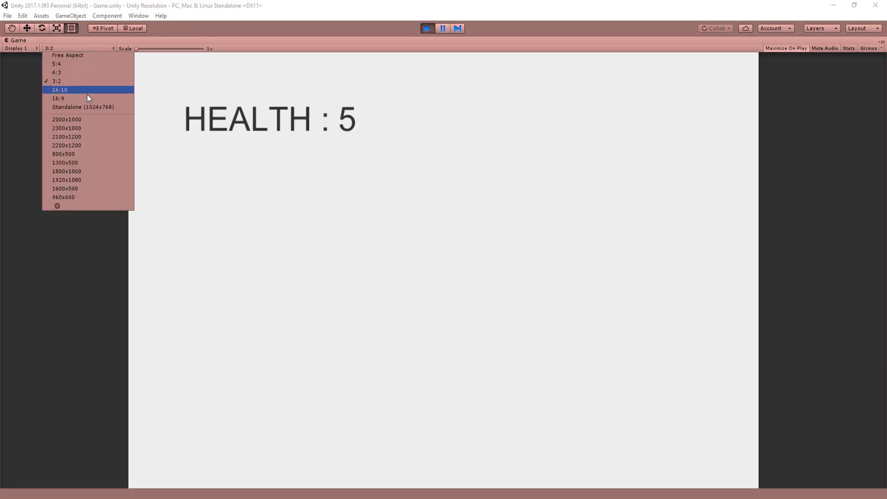
left_click(58, 98)
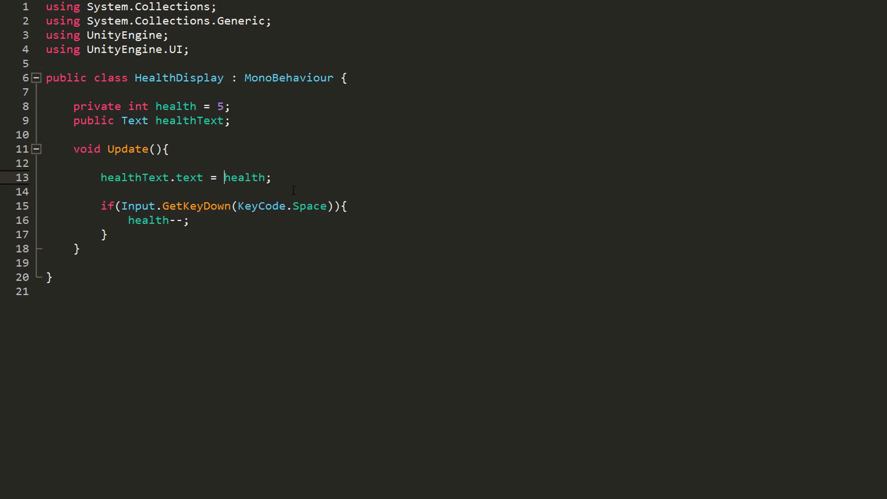
type(".T")
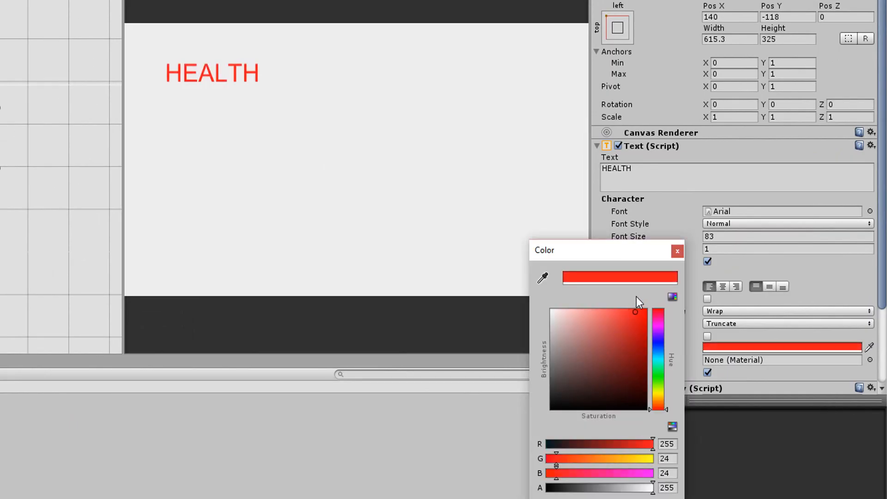
Step: Make the HEALTH text red, choose the cartoon font, and add a Shadow effect
left_click(676, 250)
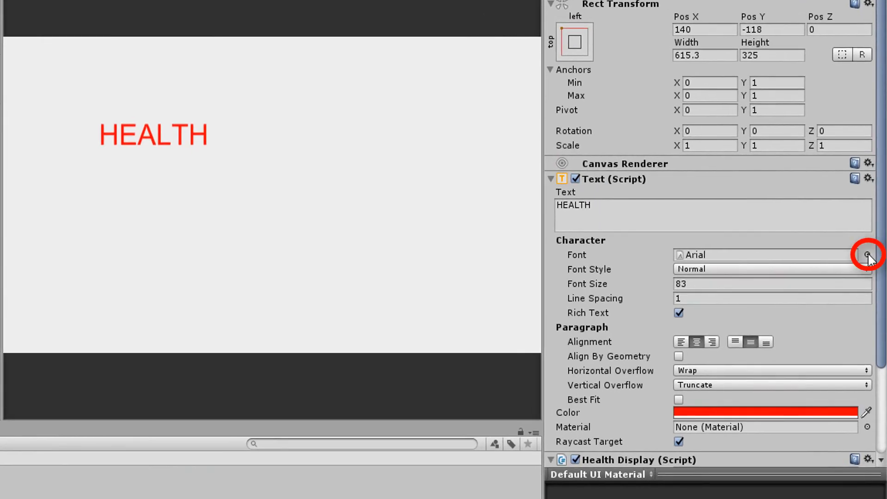
left_click(866, 254)
type("sh")
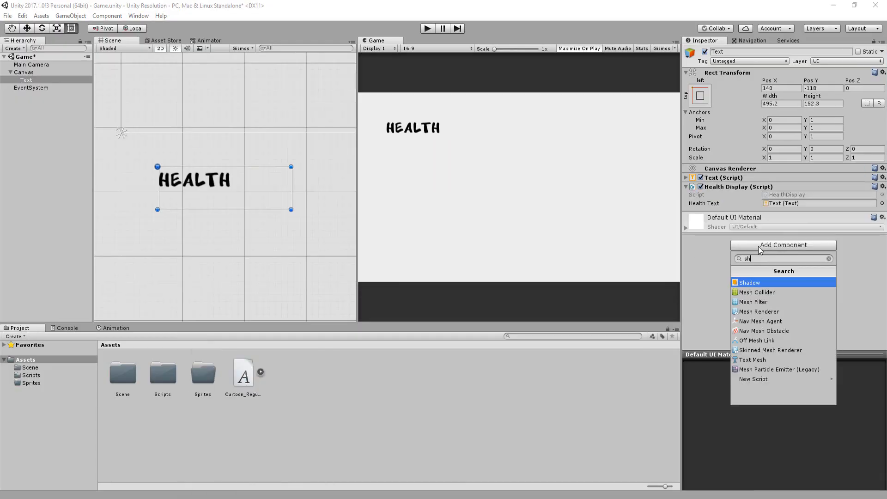
left_click(749, 283)
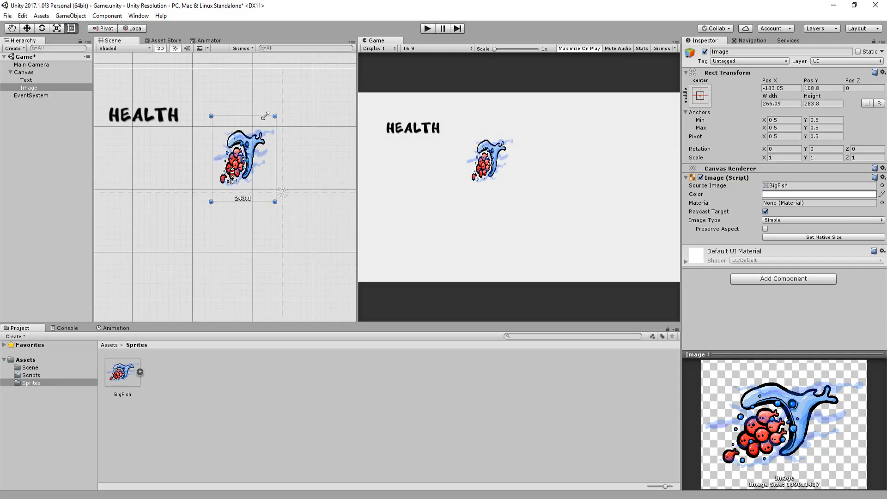
Step: Enlarge the BigFish image and move it further right of the HEALTH text
left_click_drag(274, 116, 325, 100)
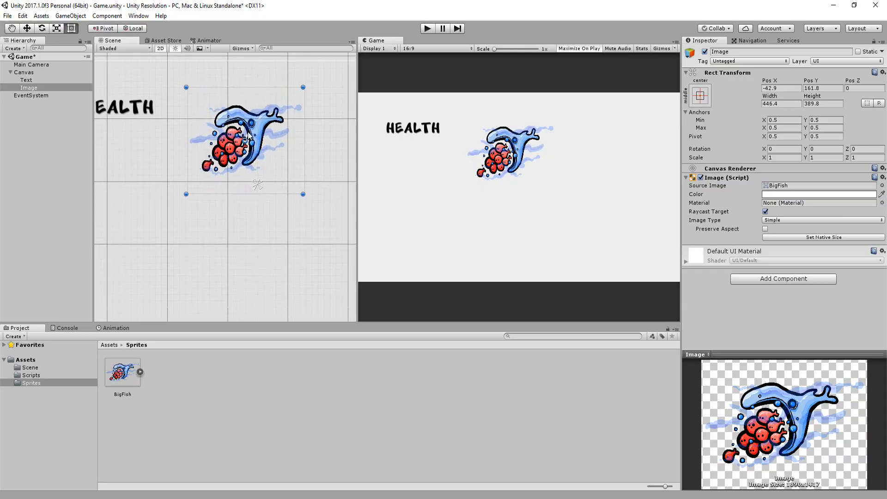
mouse_move(788, 118)
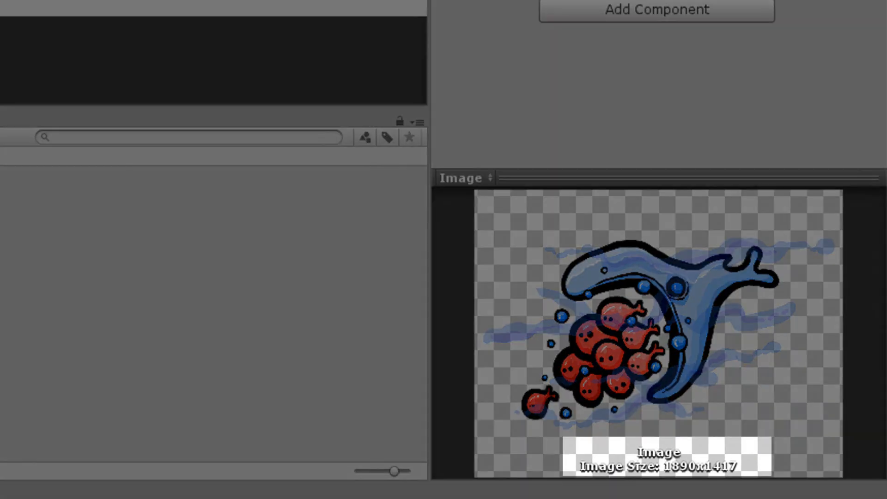
type("18")
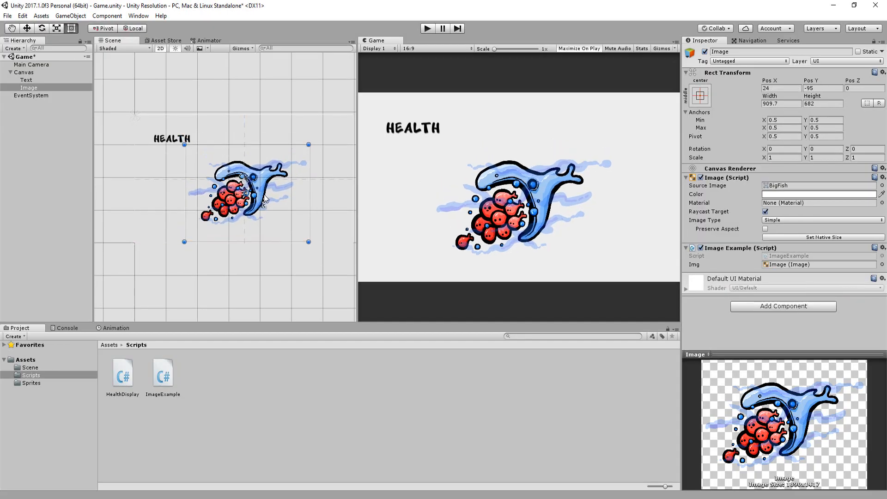
left_click_drag(243, 195, 235, 200)
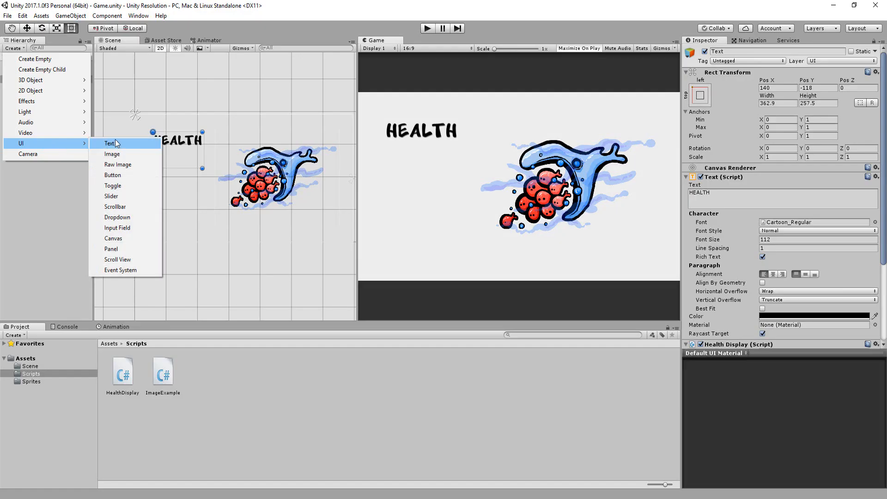
mouse_move(113, 177)
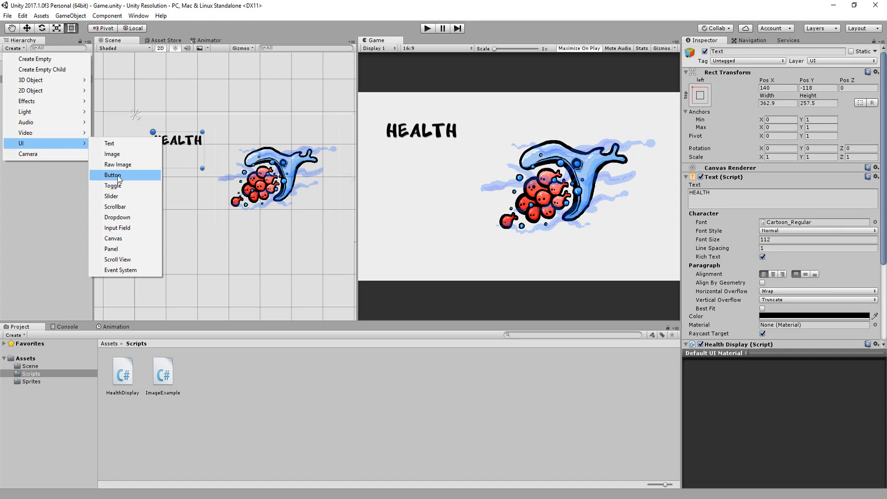
Step: Add a UI Button showing the HELLO sprite to the Canvas, then create an empty GameObject
left_click(113, 174)
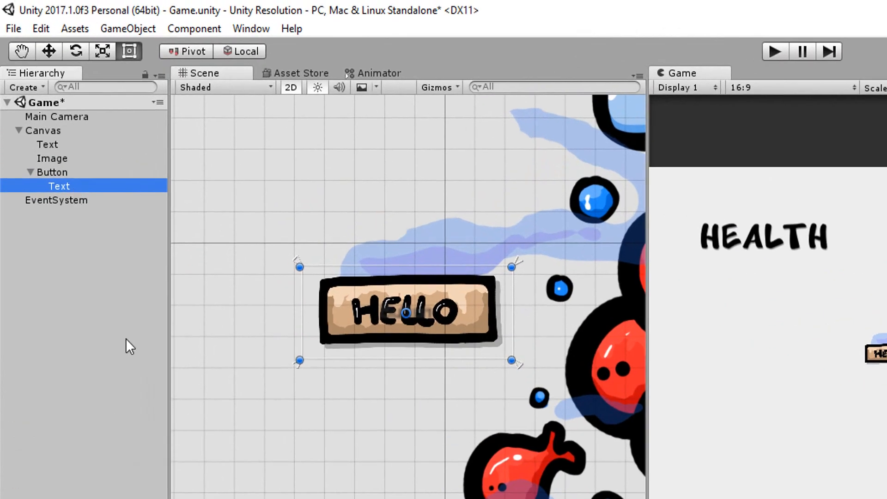
left_click(31, 171)
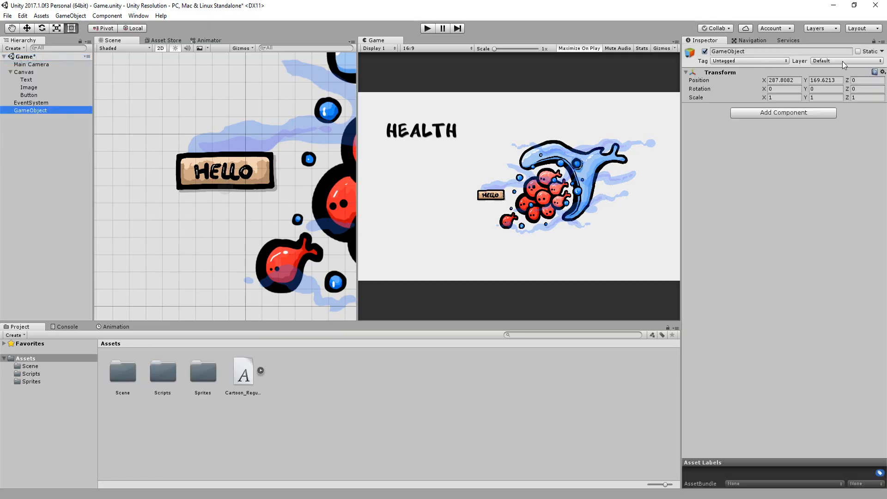
Step: Name the empty object Game Manager and bring up ExampleScript for editing
type("Game Manager")
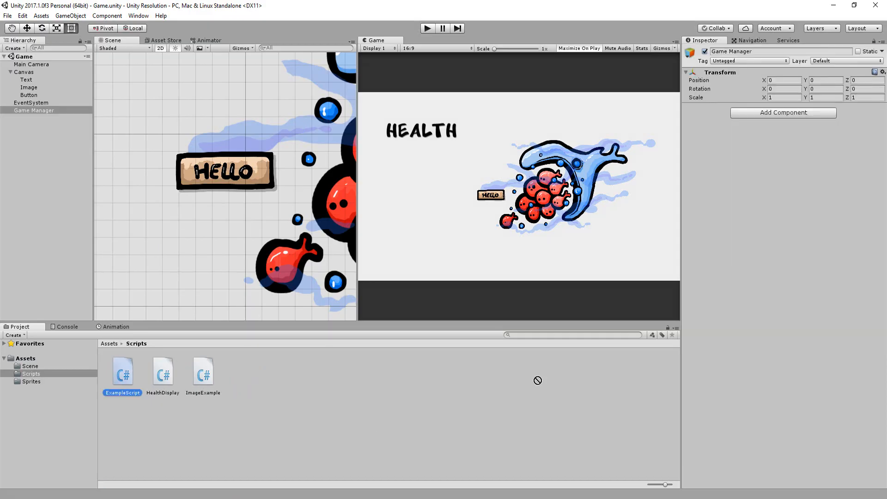
double_click(122, 371)
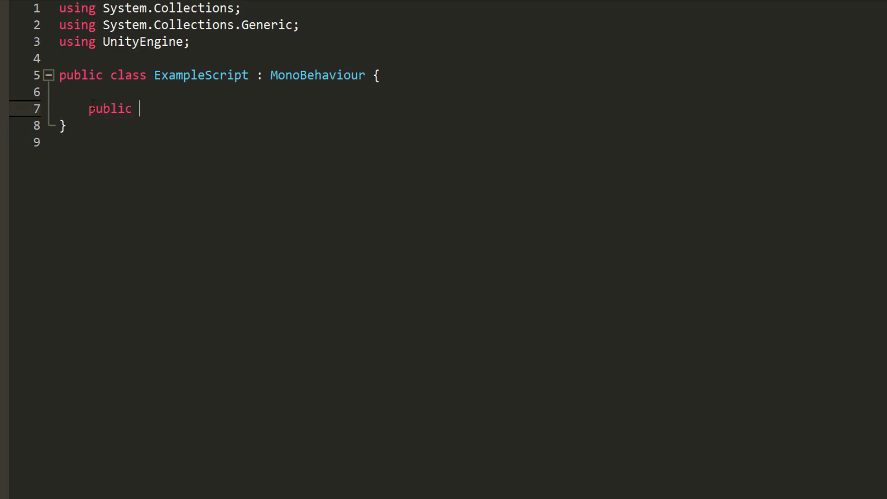
Step: Add a public void Hello() that Debug.Logs "Hello, my name is Noa !"
type("void Hello(){")
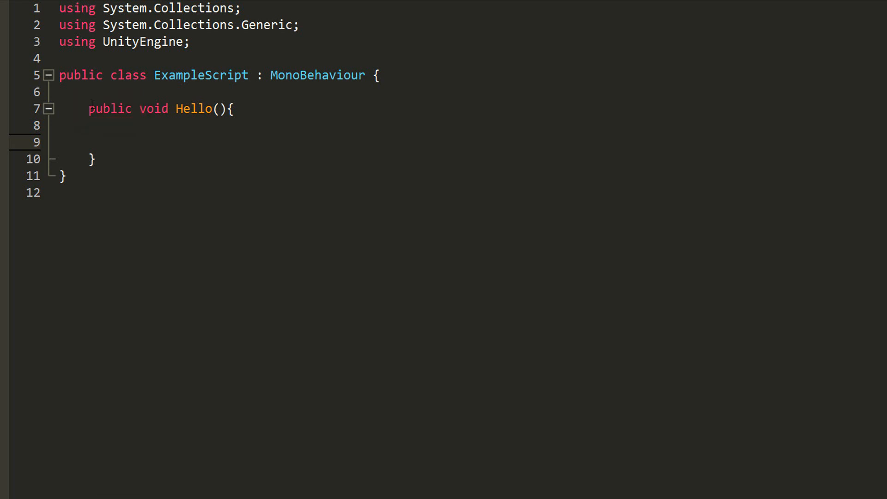
type("Debug.Log(\"\");")
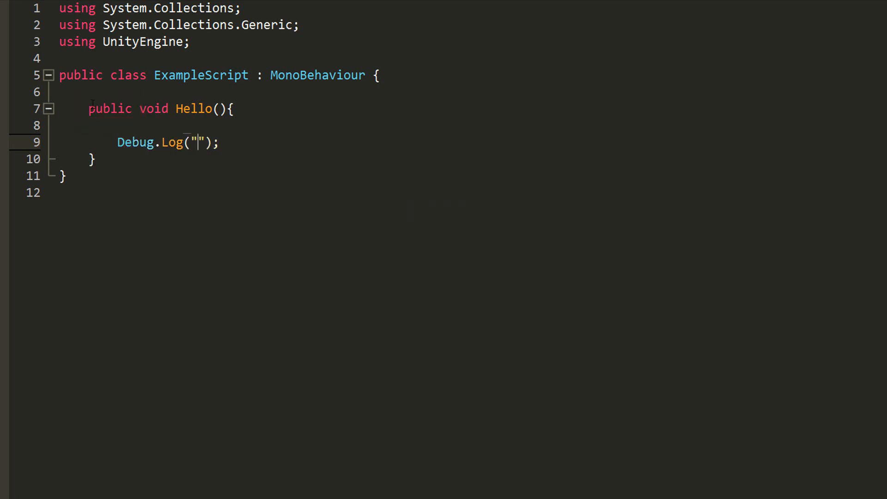
type("Hello, my name is Noa !")
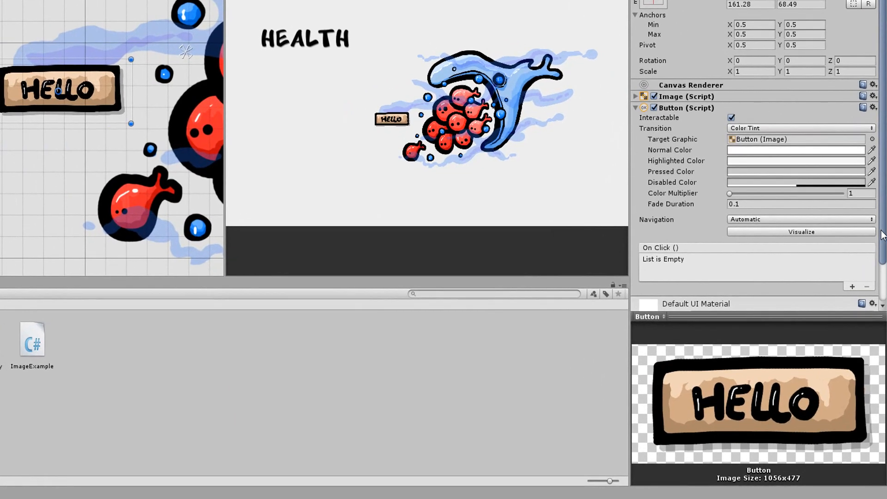
scroll("down", 3)
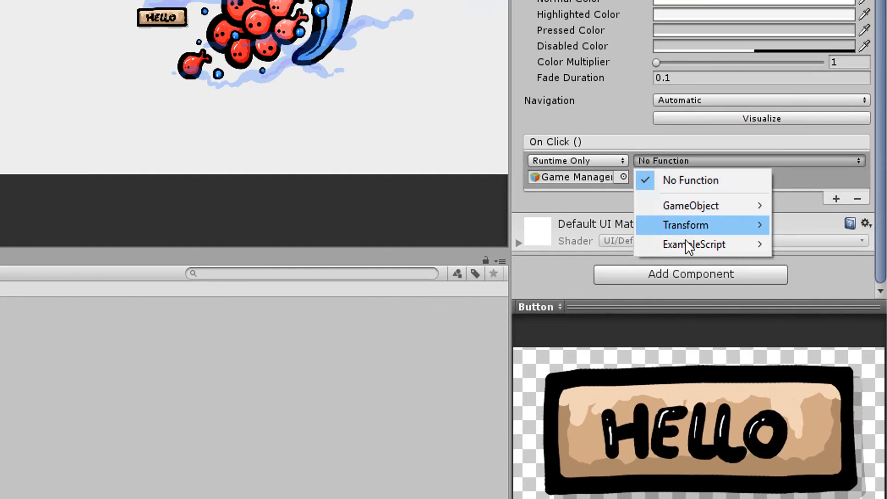
mouse_move(693, 243)
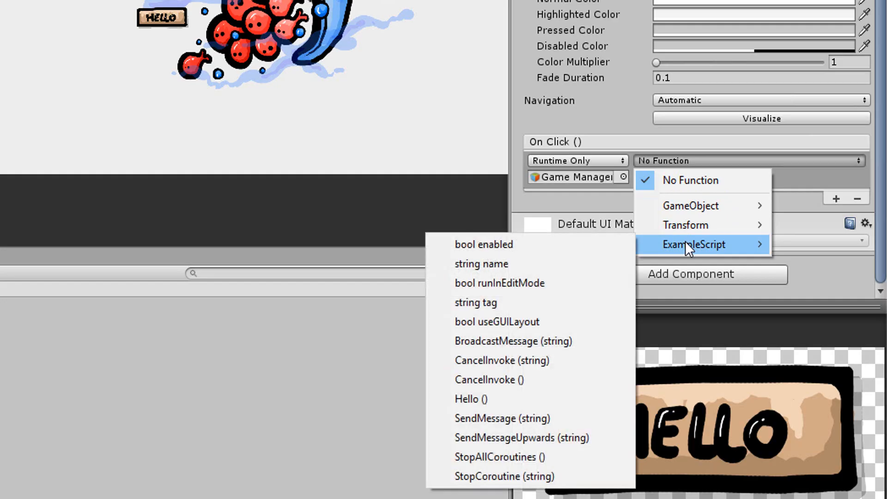
Step: Point the HELLO button's On Click at ExampleScript.Hello on Game Manager and run the game
left_click(470, 399)
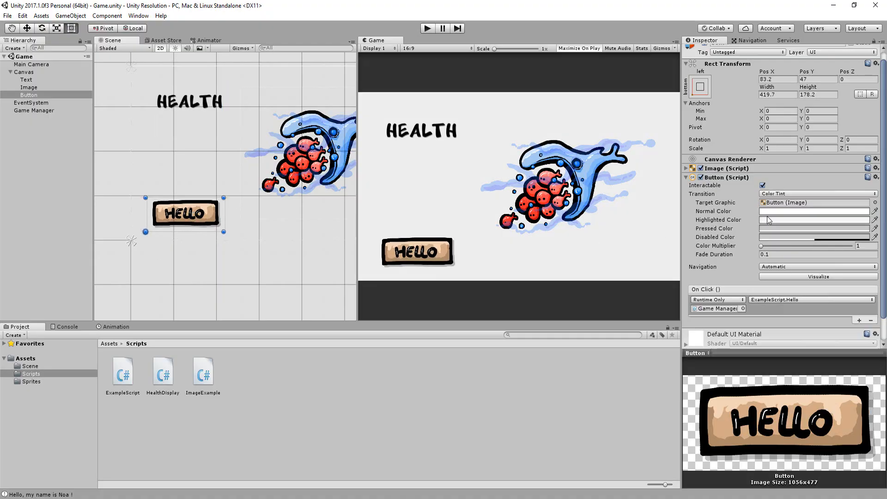
mouse_move(770, 222)
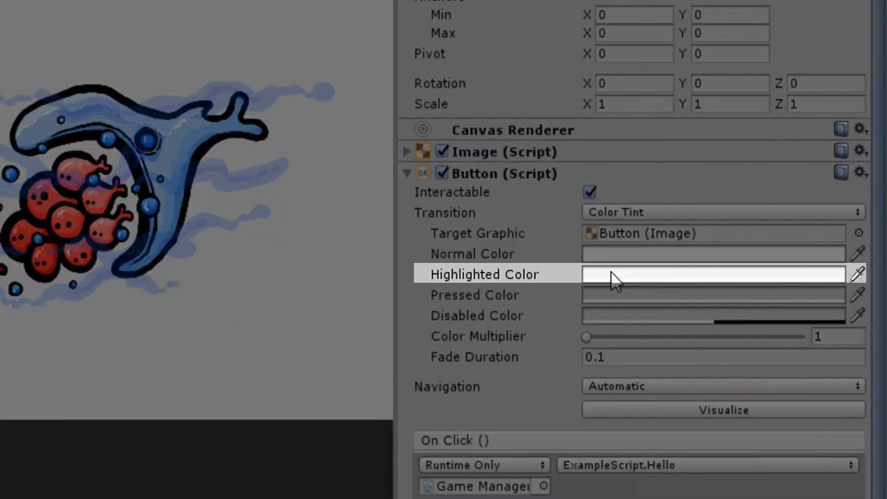
left_click(712, 274)
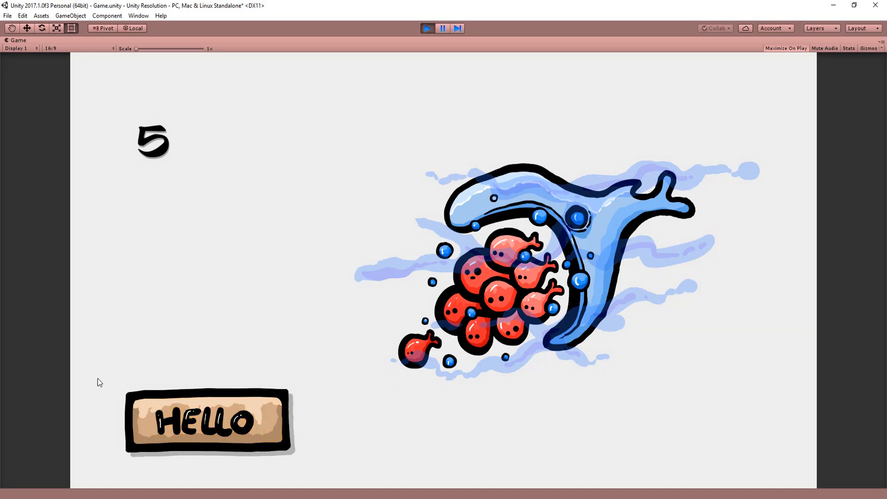
Step: Play the scene to test that the HELLO button logs its greeting
left_click(426, 27)
type("butto")
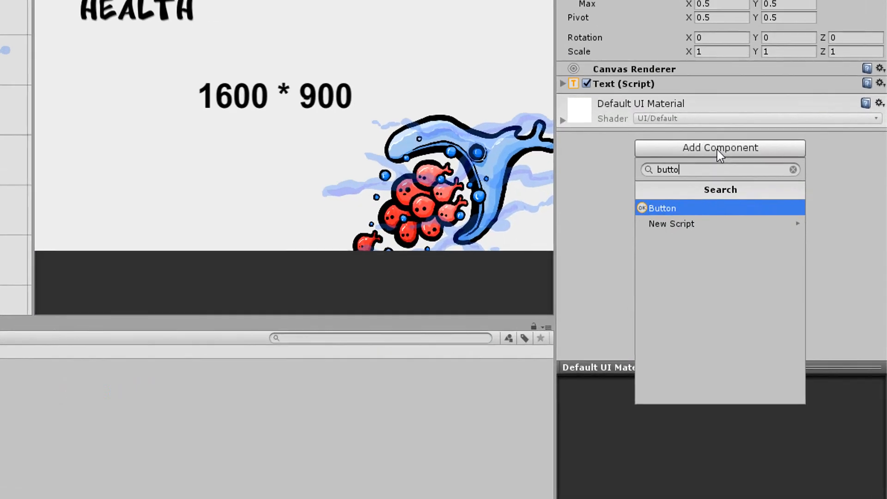
Step: Make the 1600 * 900 label a Button and create a ResolutionManager C# script, opened for editing
left_click(661, 207)
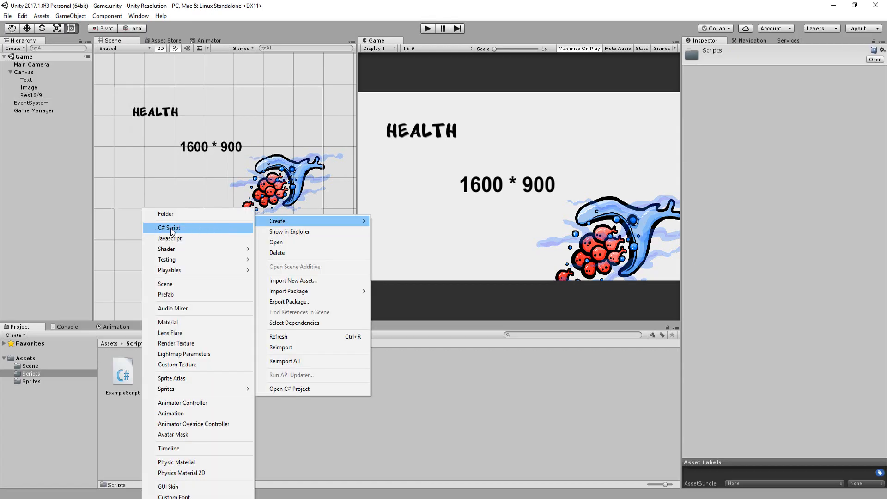
left_click(169, 227)
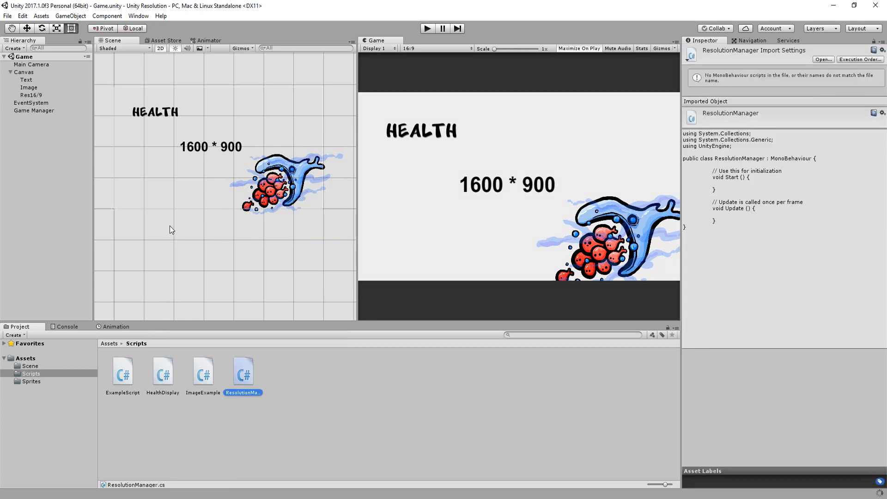
left_click(34, 110)
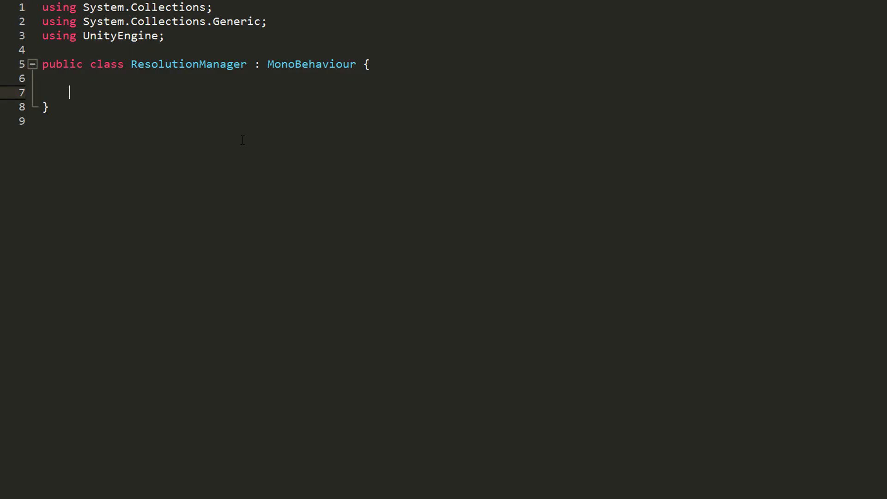
Step: Write public int width/height fields with SetWidth(int newWidth) and SetHeight(int newHeight) setters
type("public")
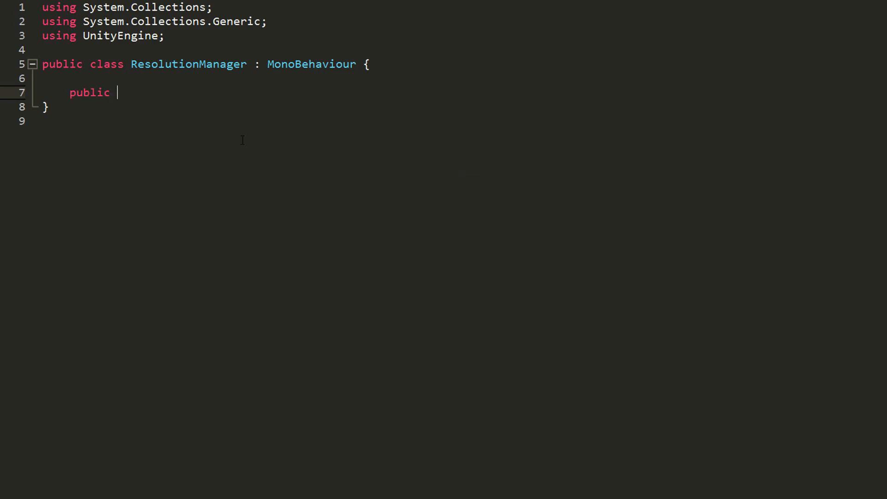
type("int width;")
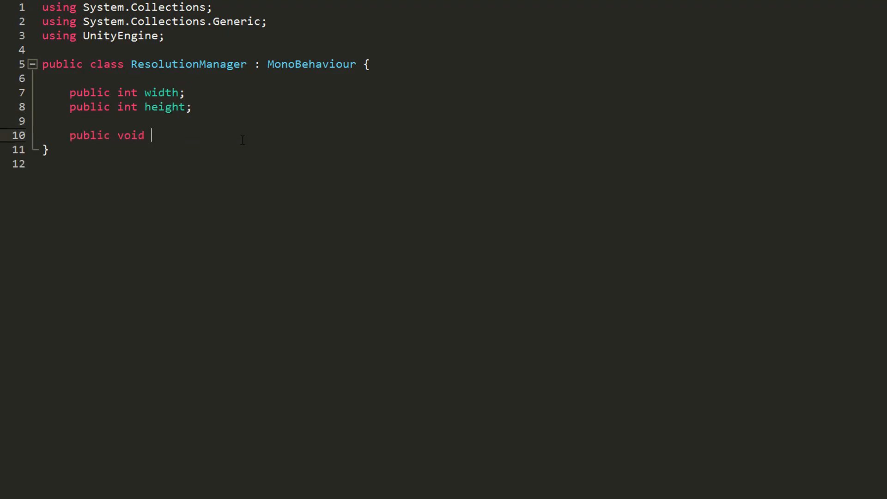
type("SetWidth(int newW){")
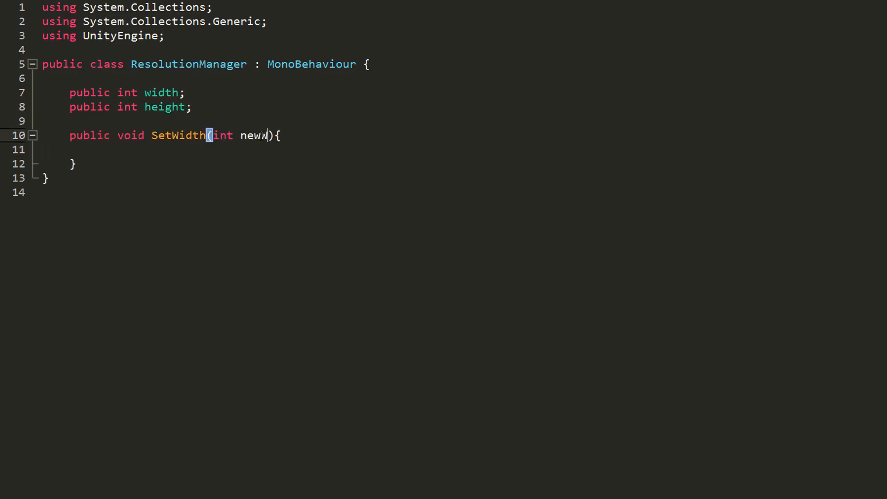
type("idth")
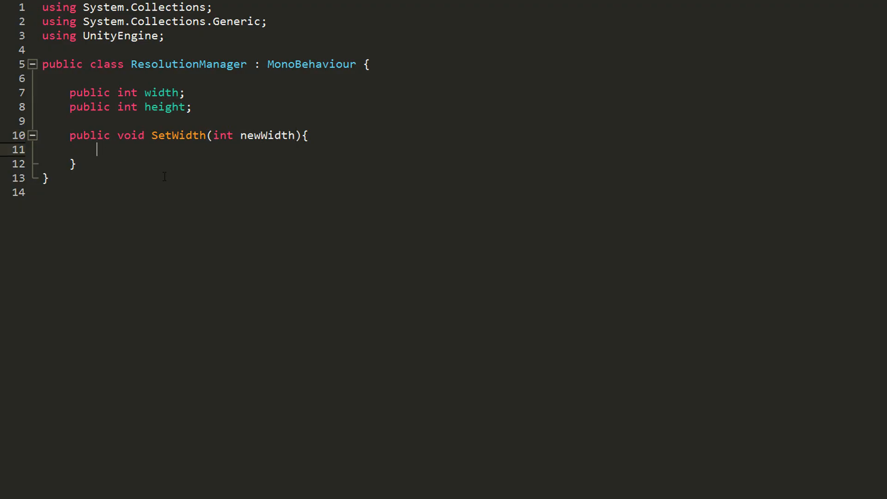
type("width = newWidth;")
type("public void SetHeight(){")
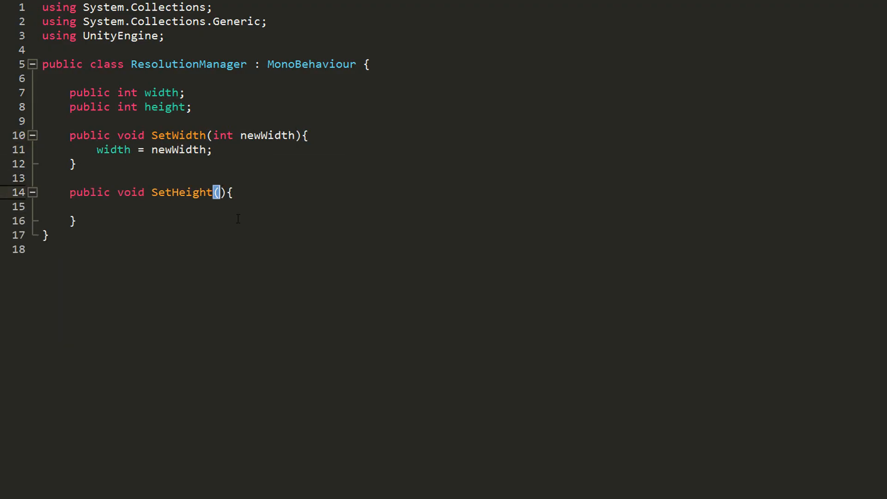
type("int newHeight){")
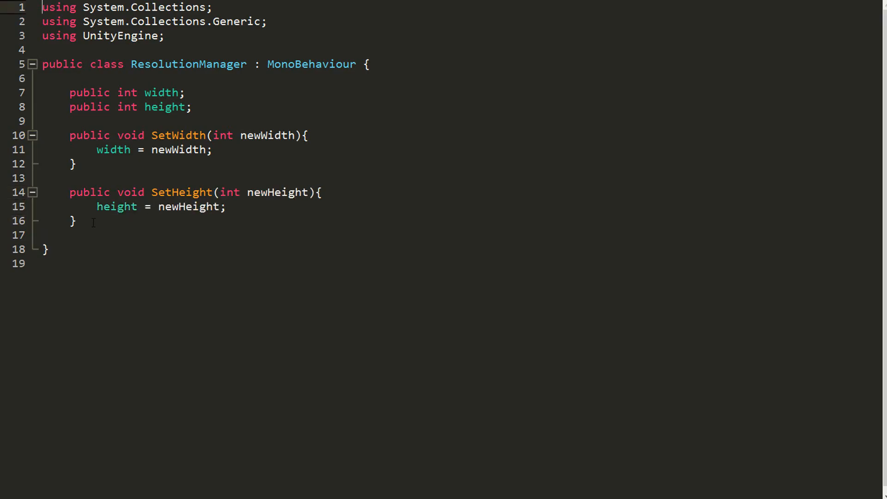
Step: Add SetRes() calling Screen.SetResolution(width, height, false)
type("public void SetRes(){}")
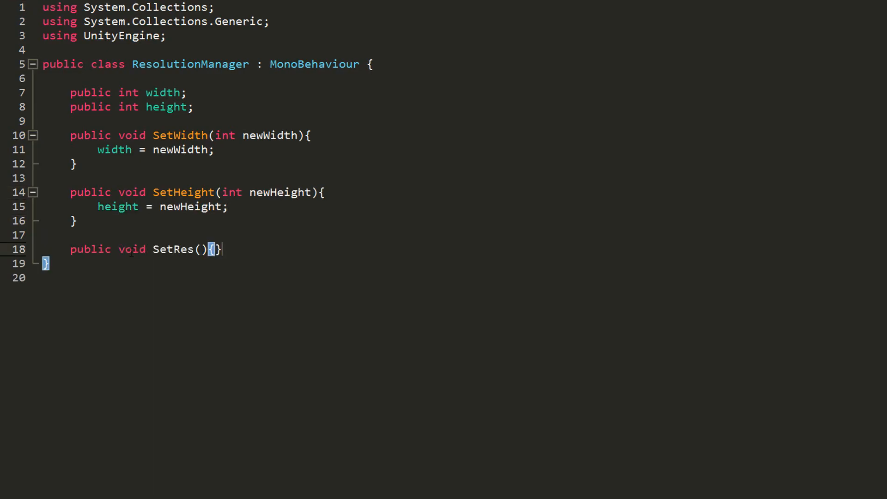
key("enter")
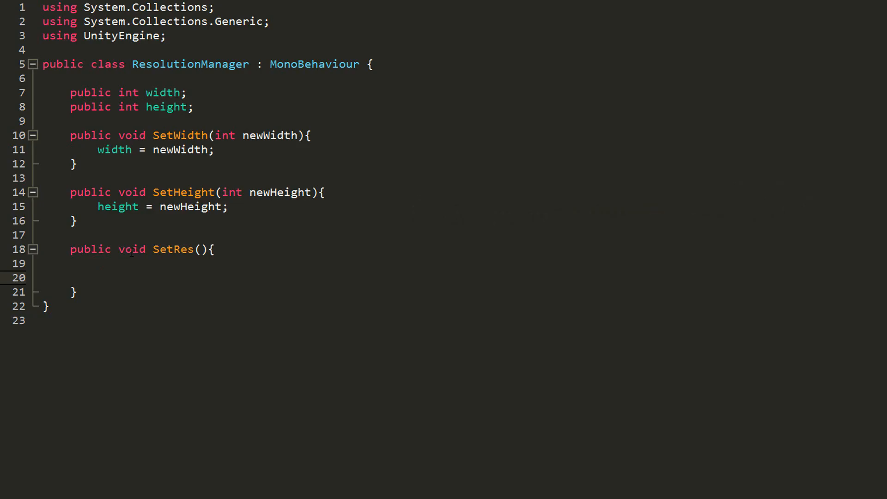
type("Screen.SetResolution();")
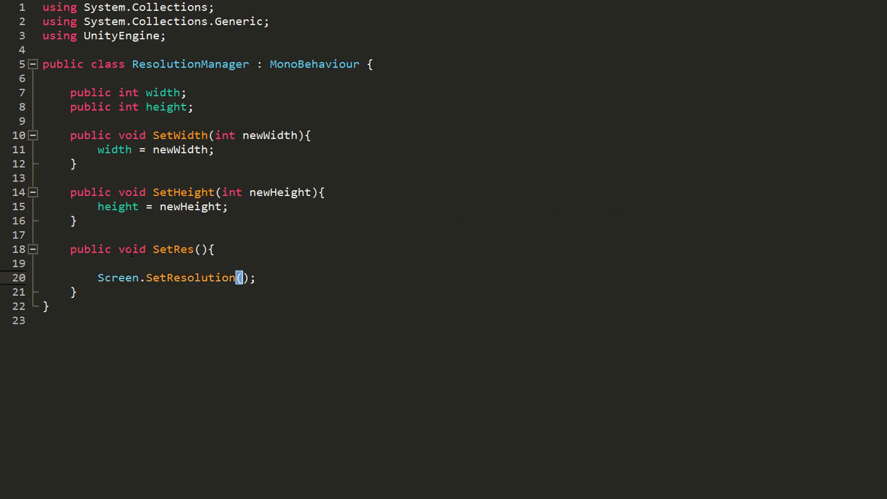
type("width,")
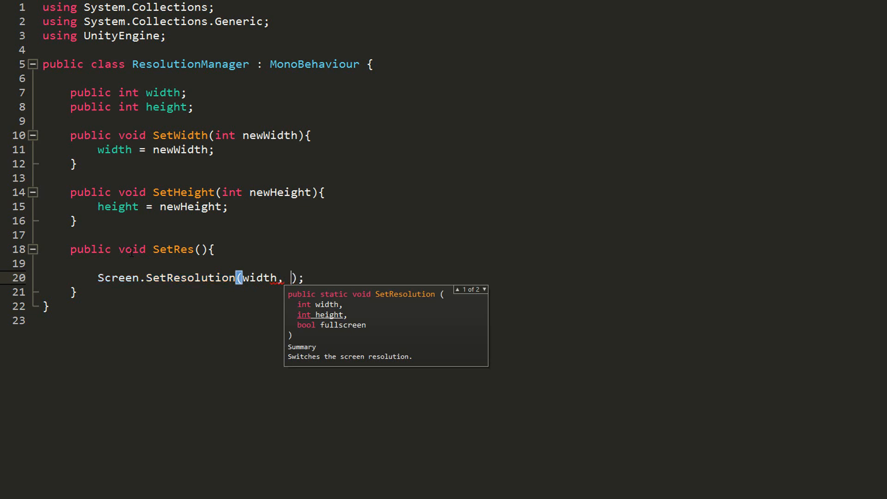
type("height")
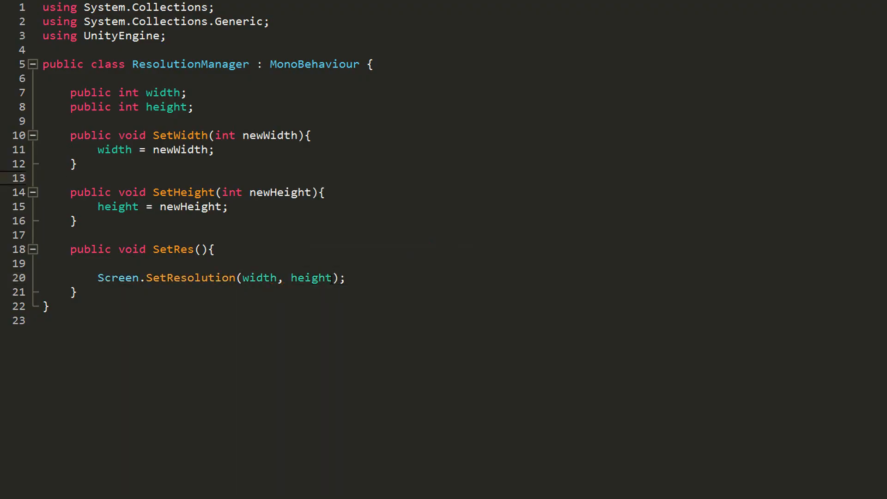
type(",")
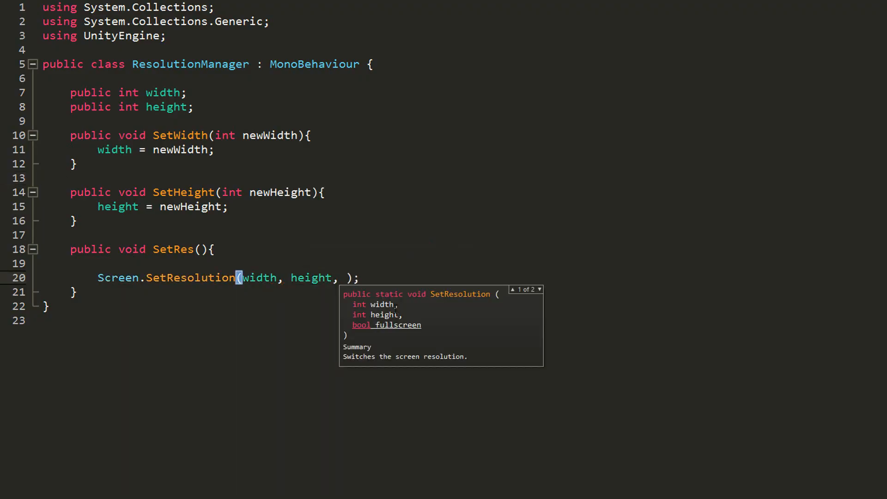
type("false")
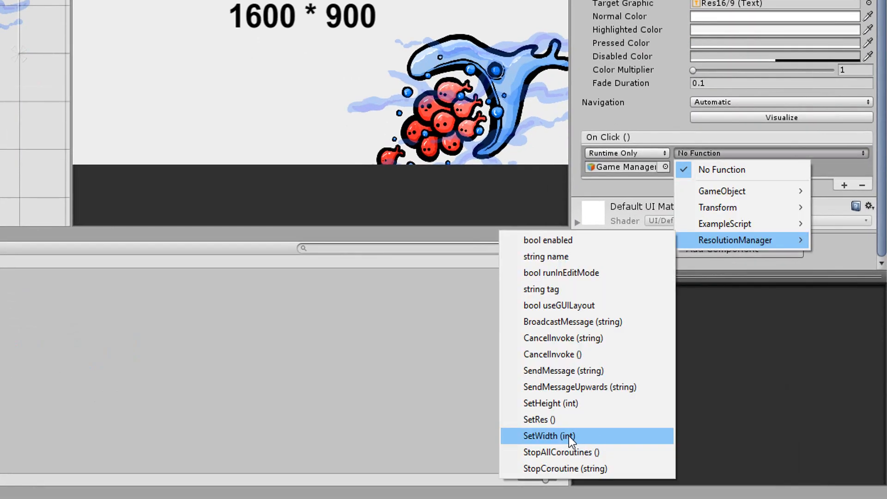
Step: Make the button's On Click call ResolutionManager.SetWidth with 1600 and SetHeight with 900
left_click(549, 435)
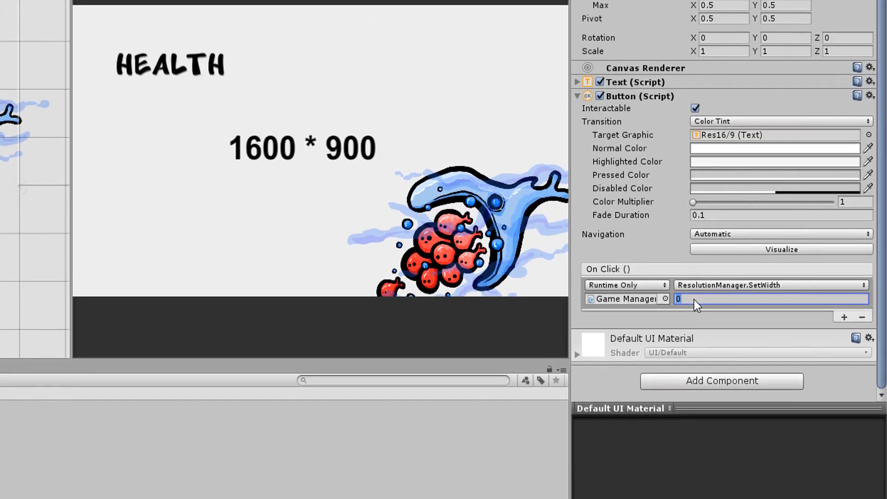
type("1600")
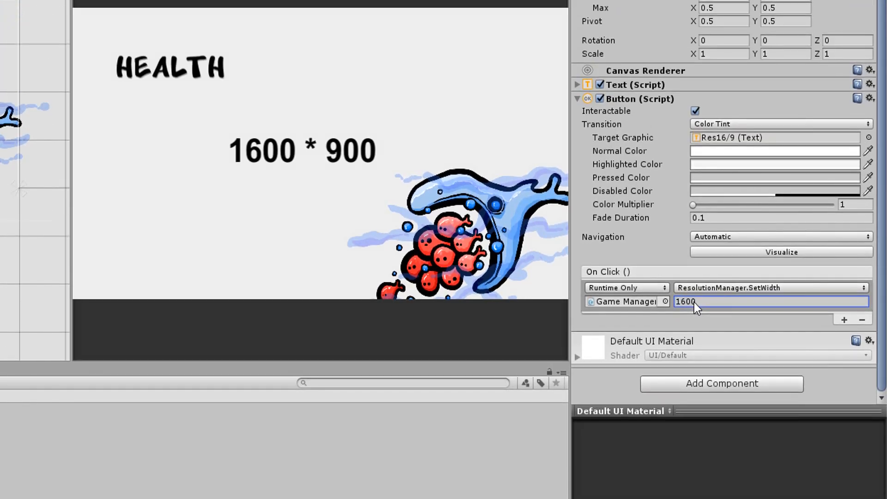
left_click(843, 319)
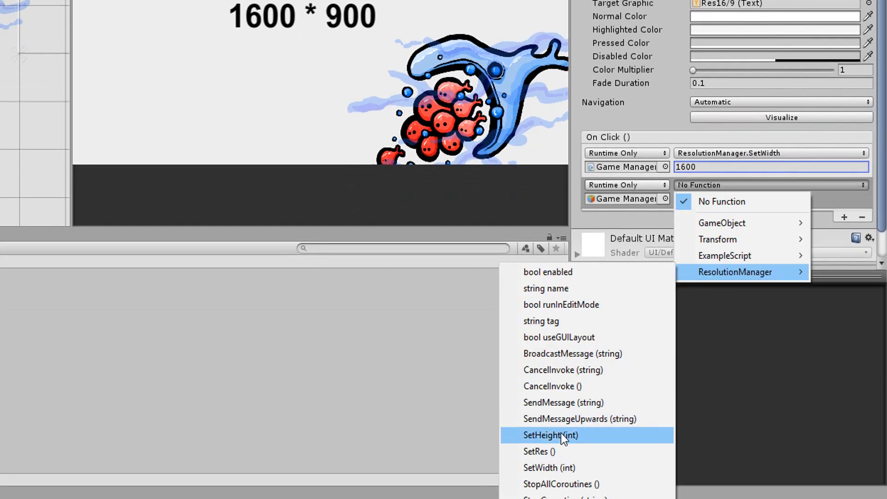
left_click(550, 435)
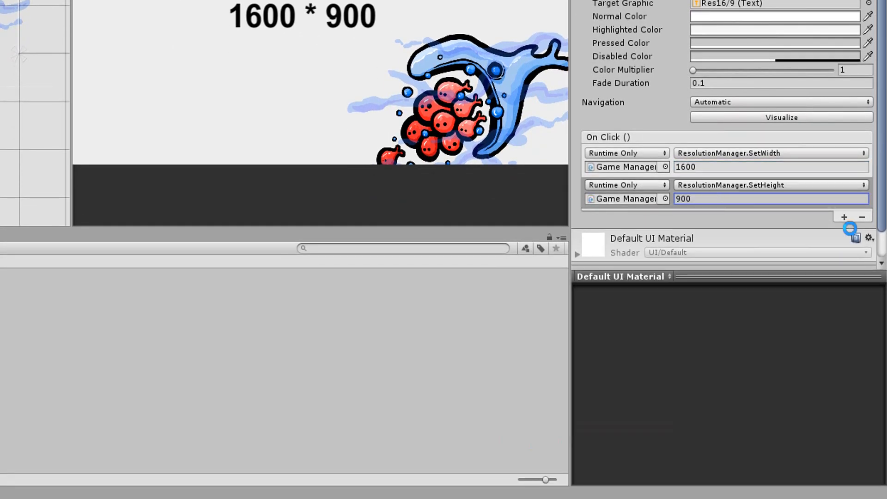
left_click(843, 216)
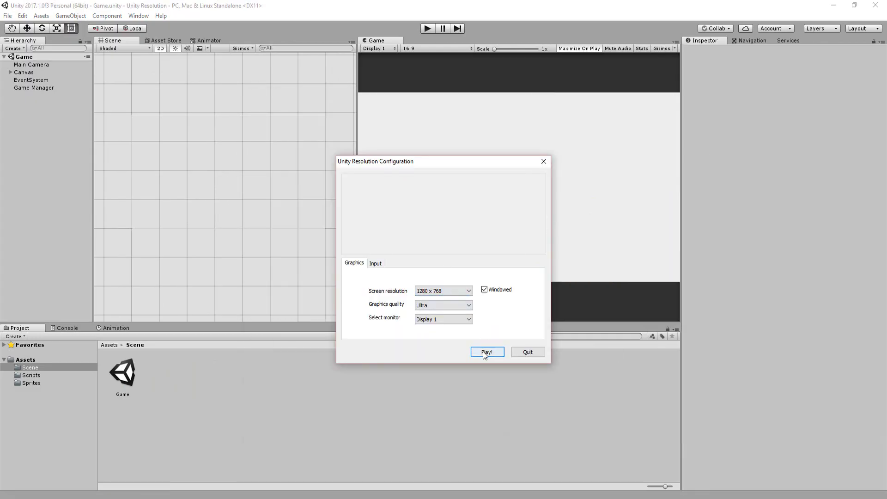
Step: Launch the standalone build from the configuration dialog's Play! button
left_click(485, 351)
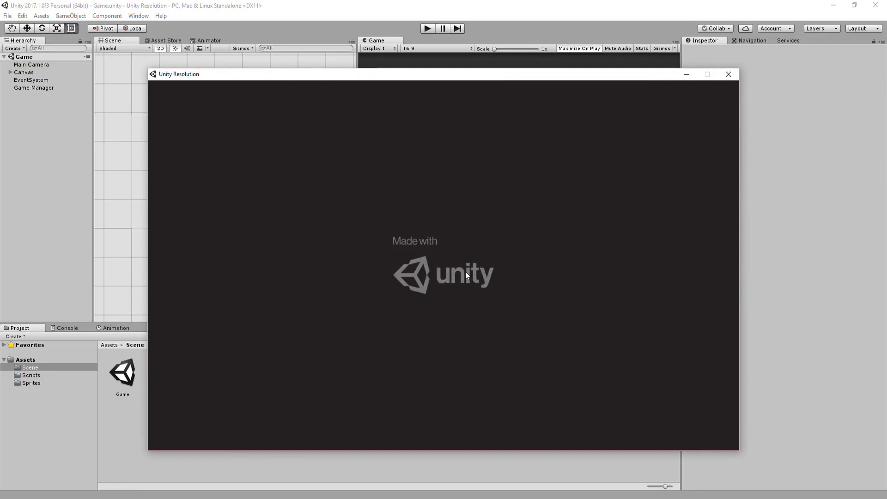